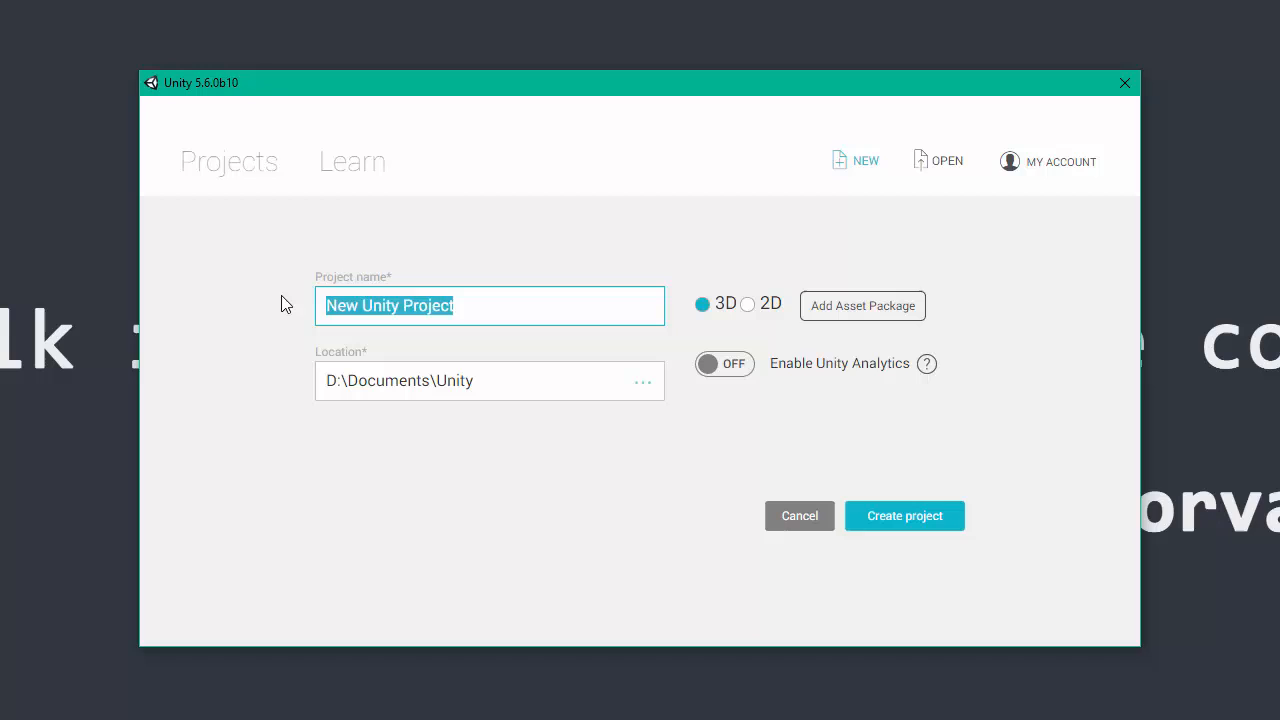
Name the new 3D project 'Unity Video Play…' in D:\Documents\Unity and create it
{"action": "type", "text": "Unity Vi"}
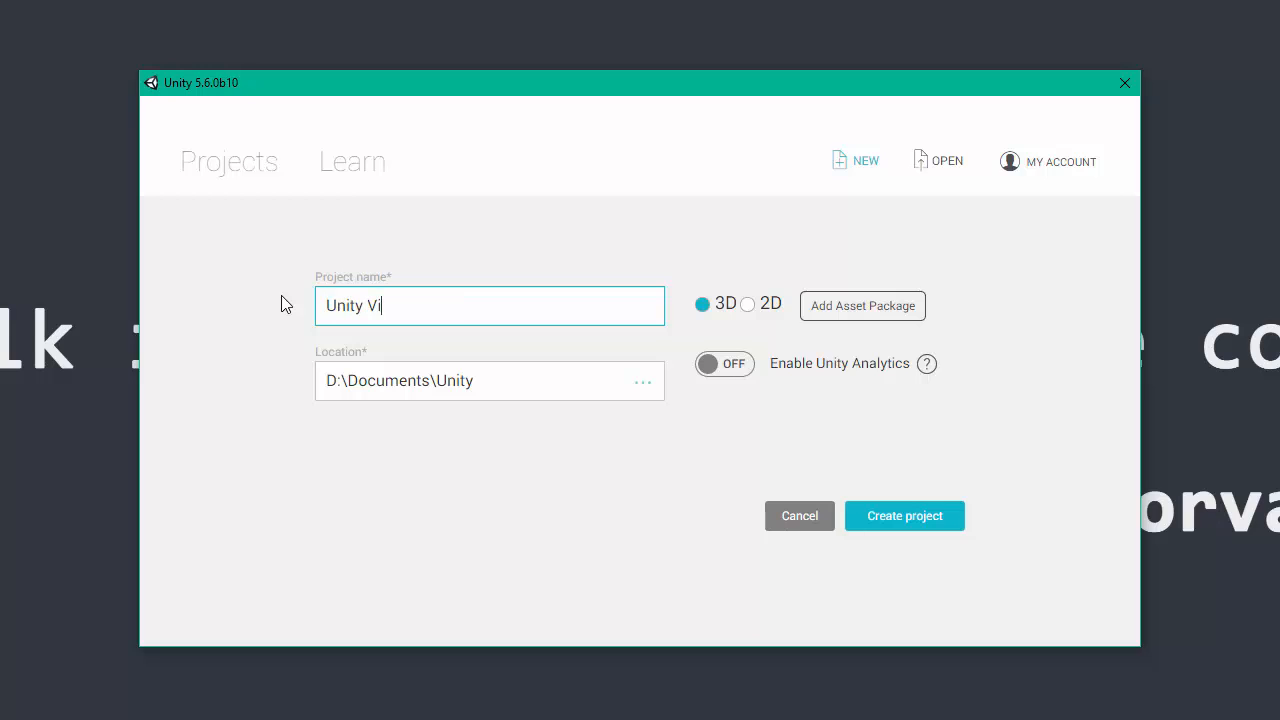
{"action": "type", "text": "deo Play"}
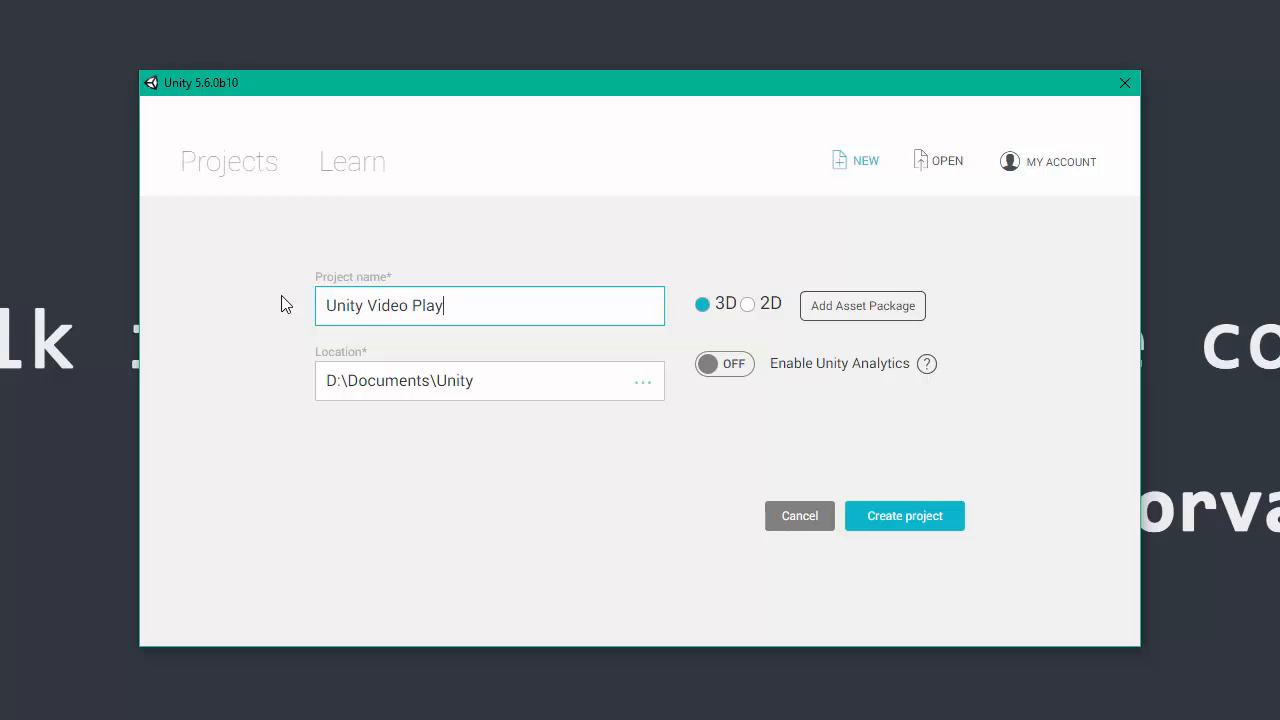
{"action": "left_click", "coordinate": [748, 304]}
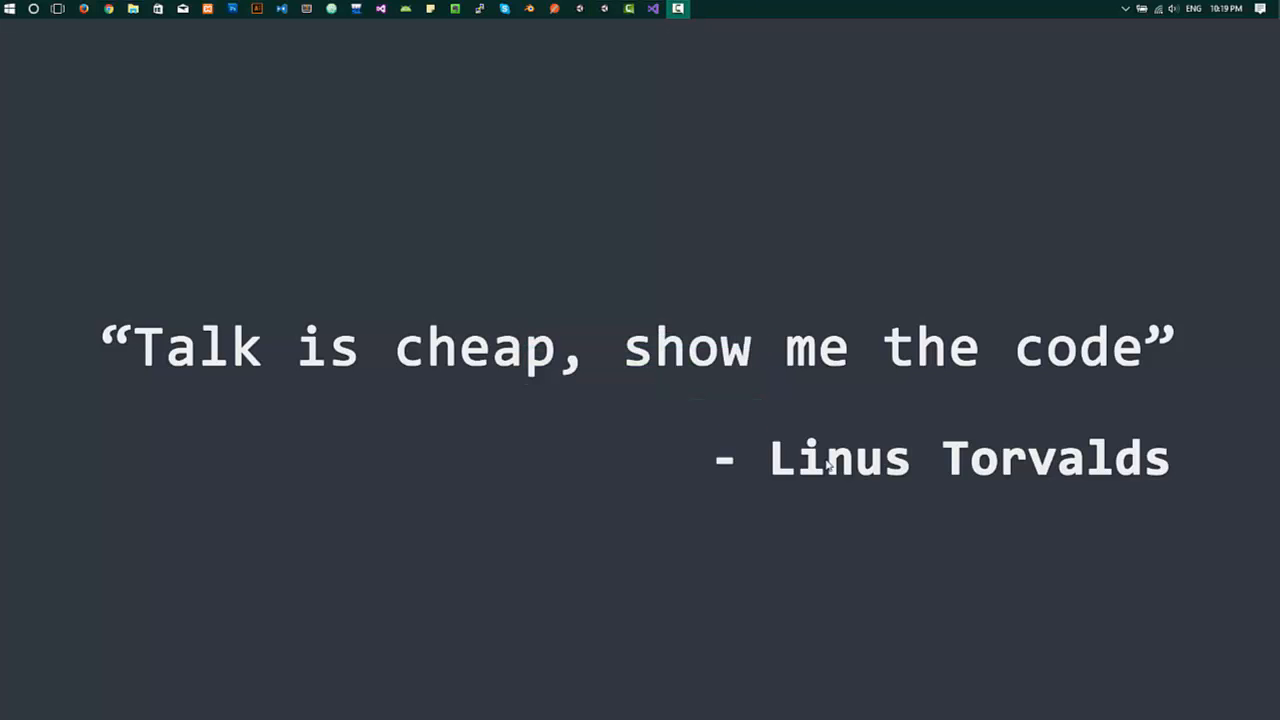
Dismiss the quote slide and switch to the new project's Unity editor window
{"action": "left_click", "coordinate": [677, 9]}
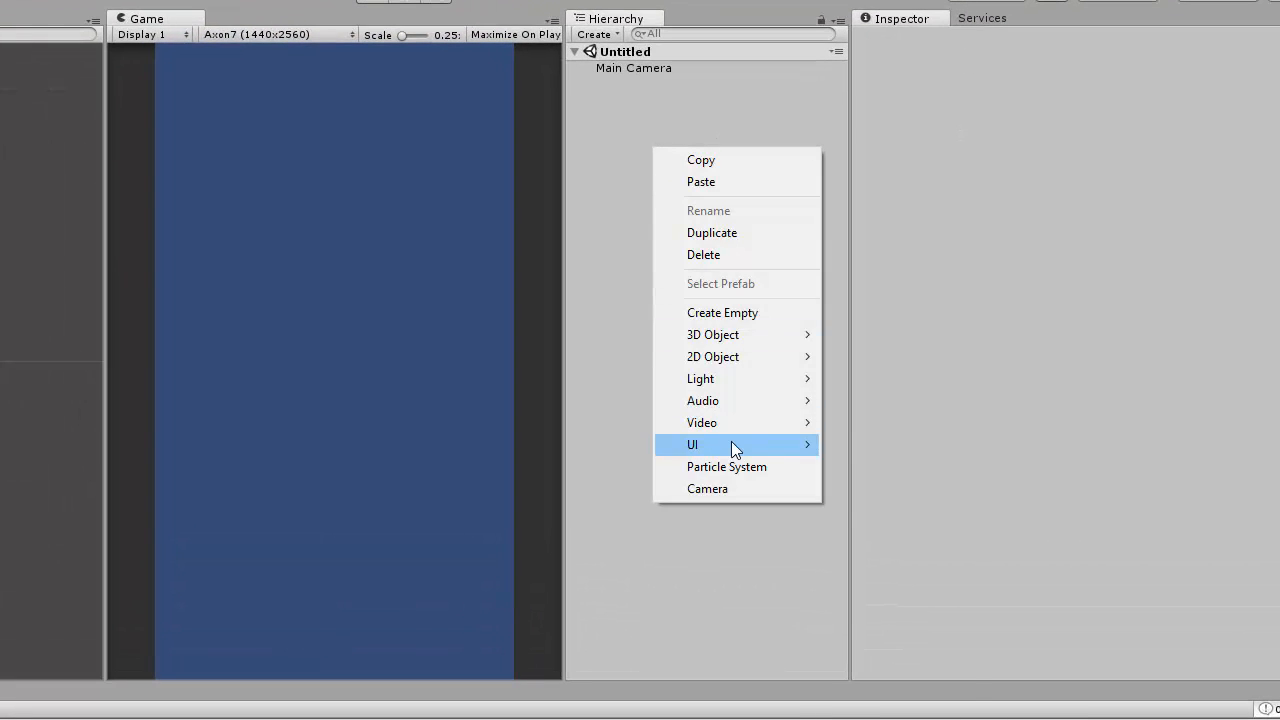
Add a UI Raw Image from the Hierarchy, creating a Canvas and EventSystem
{"action": "left_click", "coordinate": [692, 444]}
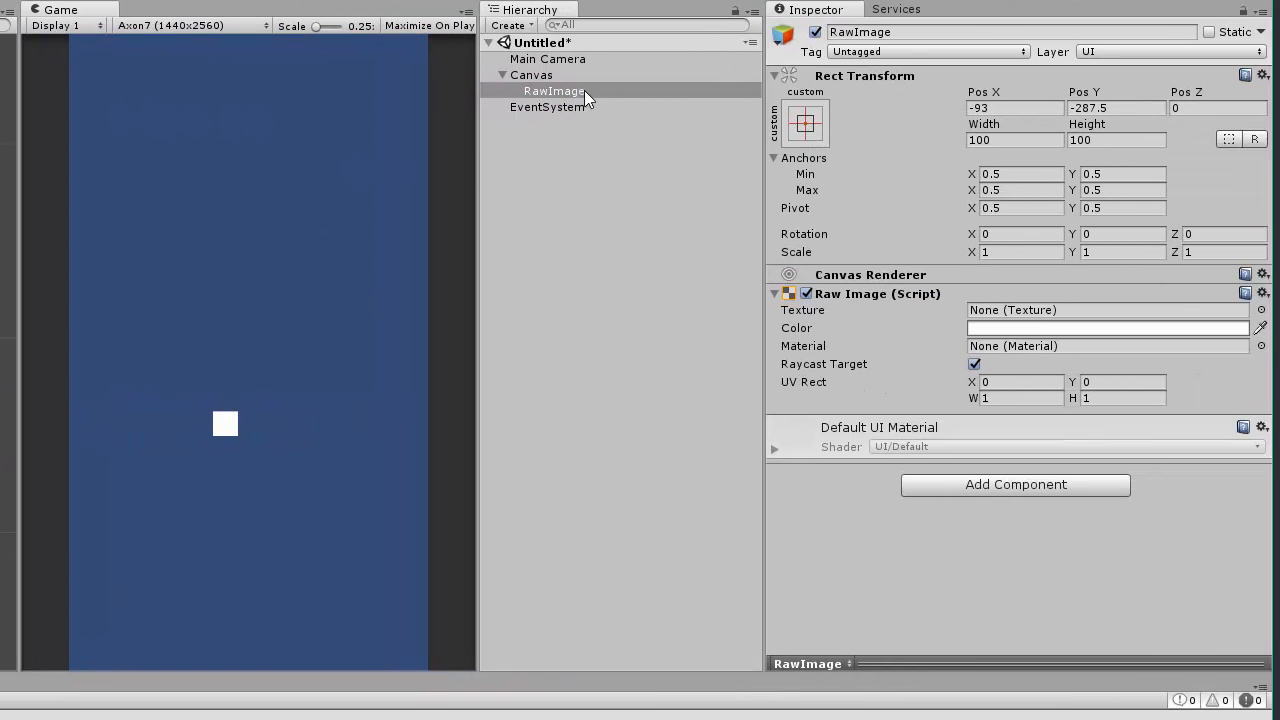
Set the RawImage Rect Transform Width and Height to 600
{"action": "left_click", "coordinate": [1014, 140]}
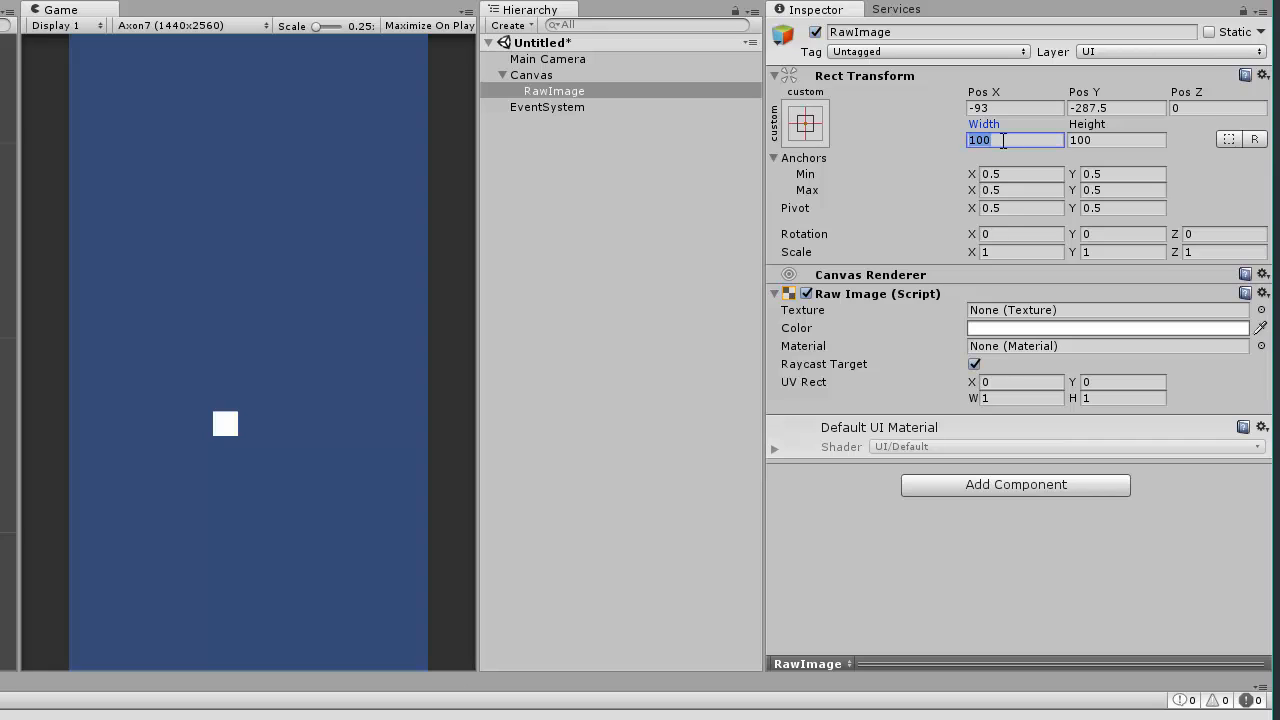
{"action": "type", "text": "600"}
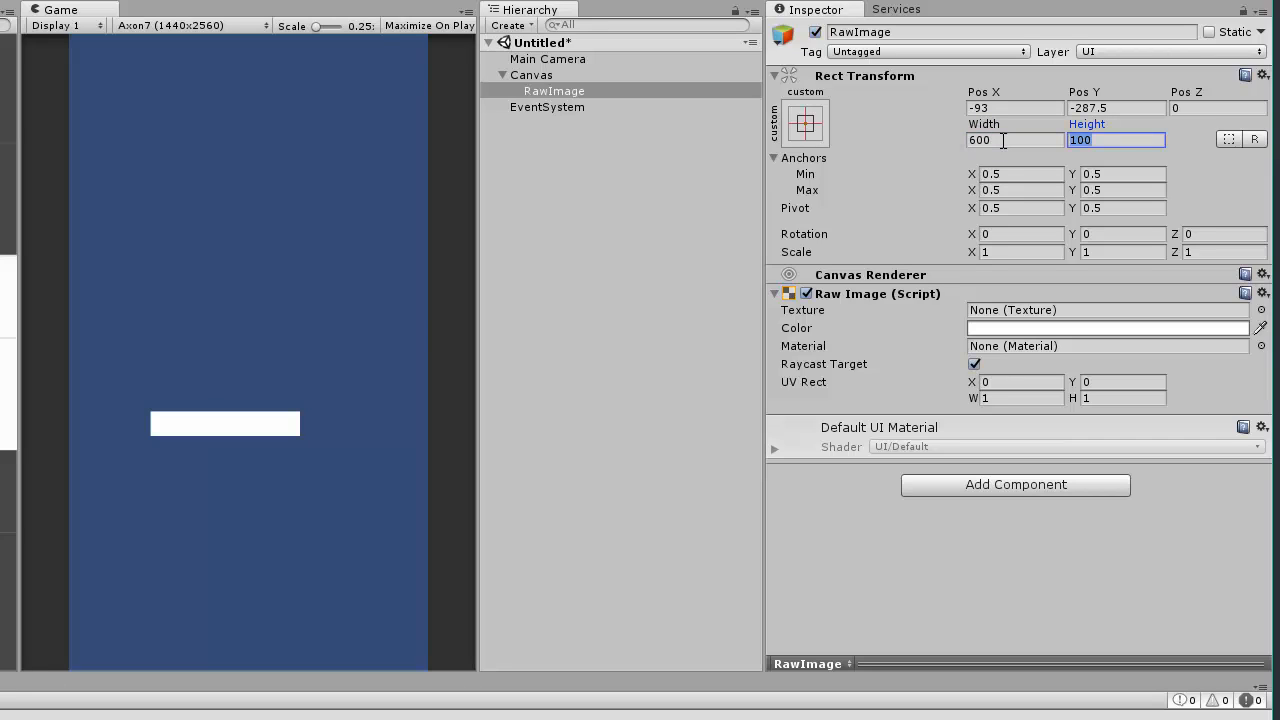
{"action": "type", "text": "600"}
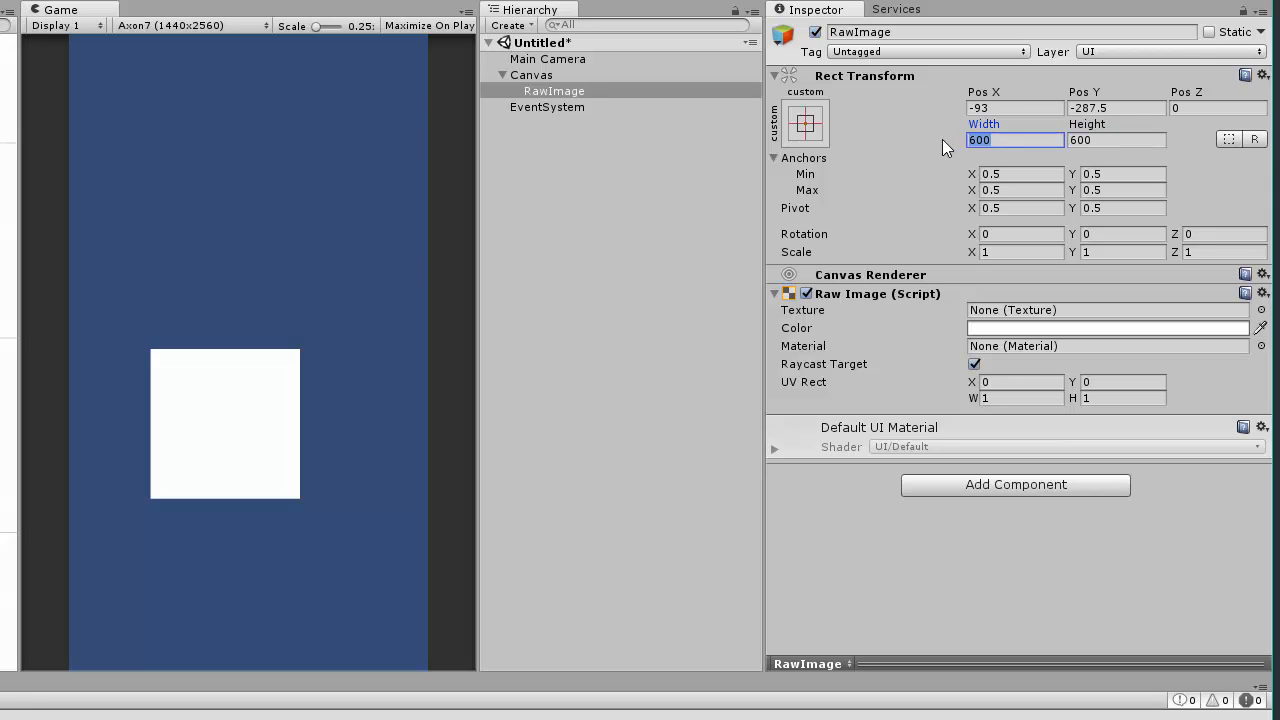
{"action": "type", "text": "800"}
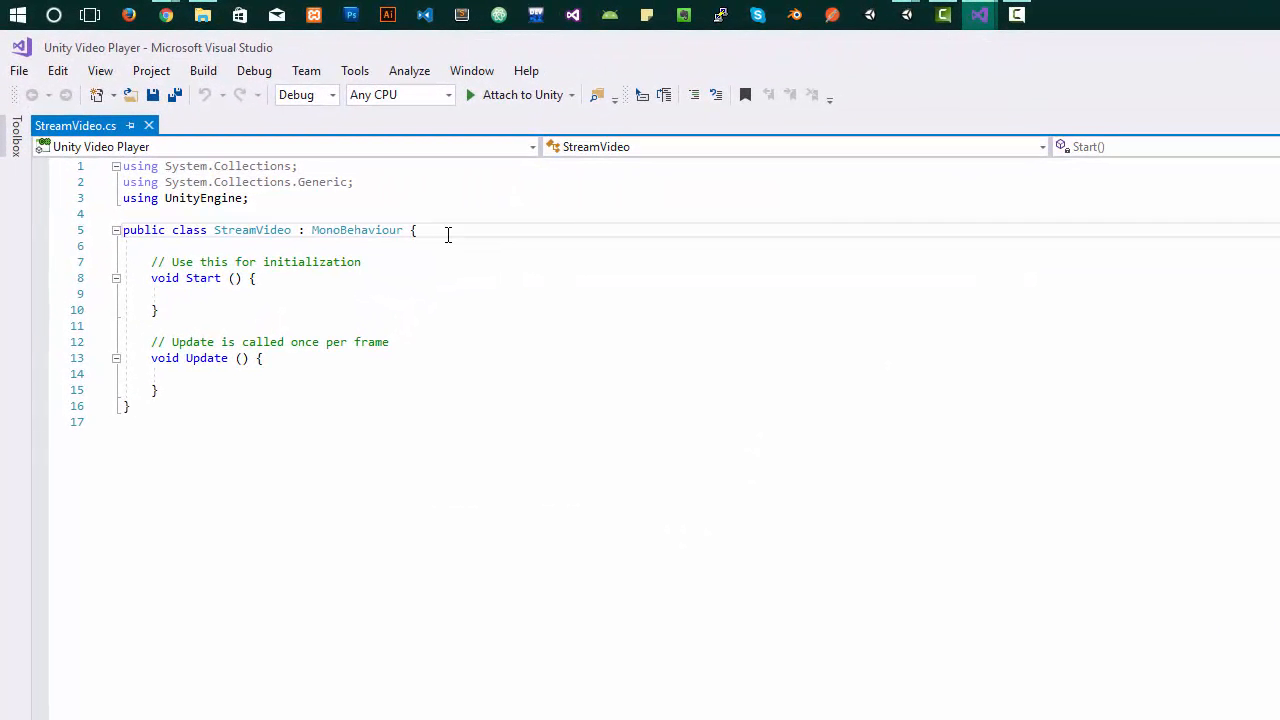
Declare 'public RawImage image;' in StreamVideo and add 'using UnityEngine.UI;'
{"action": "key", "text": "Enter"}
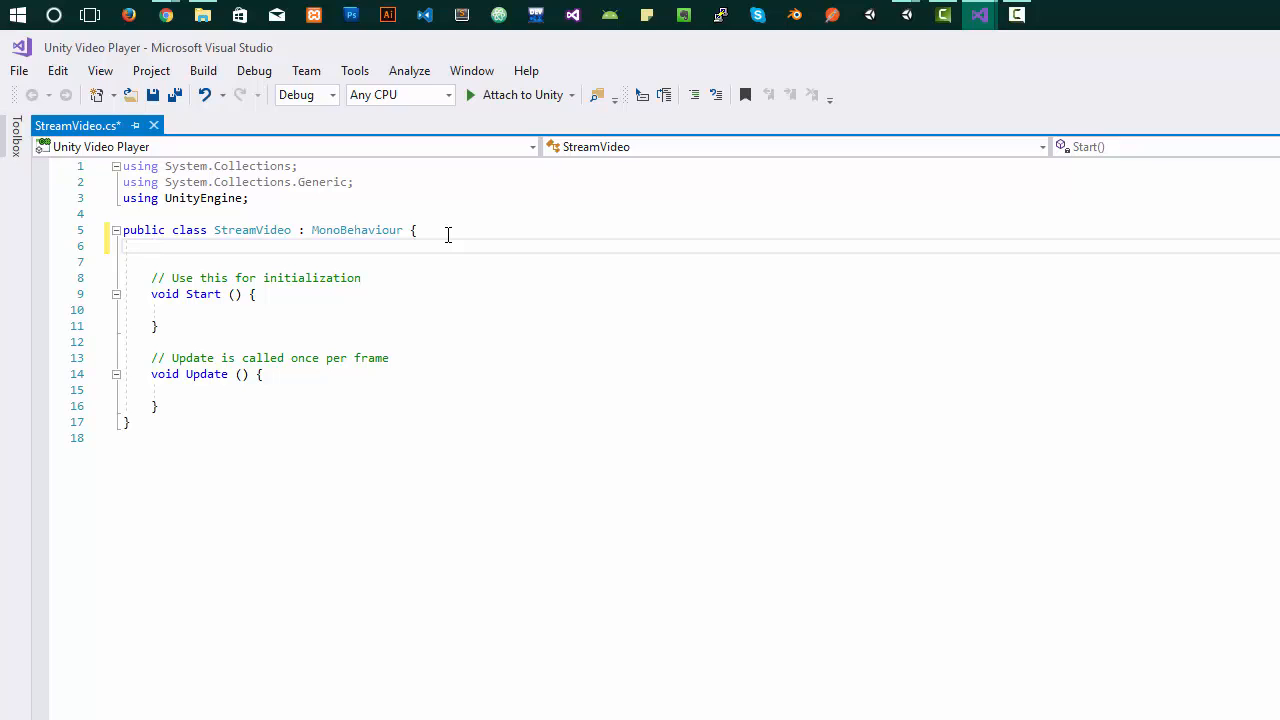
{"action": "type", "text": "public"}
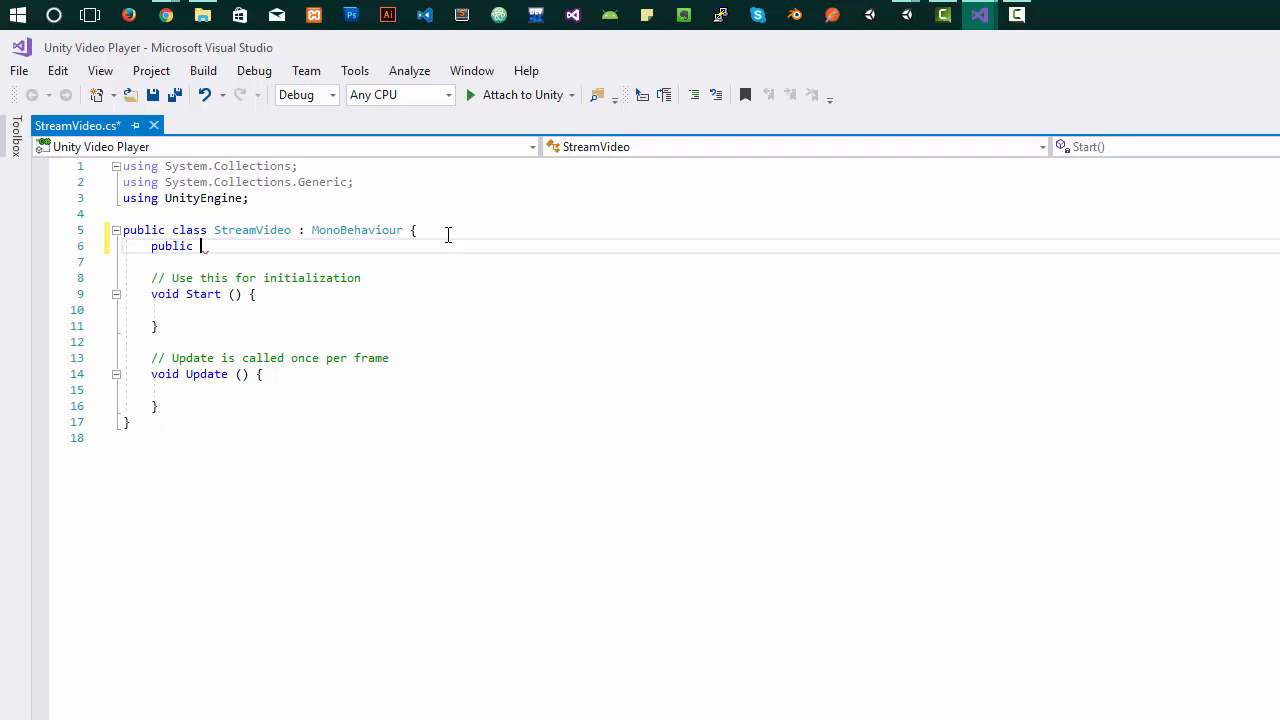
{"action": "type", "text": "RawImage"}
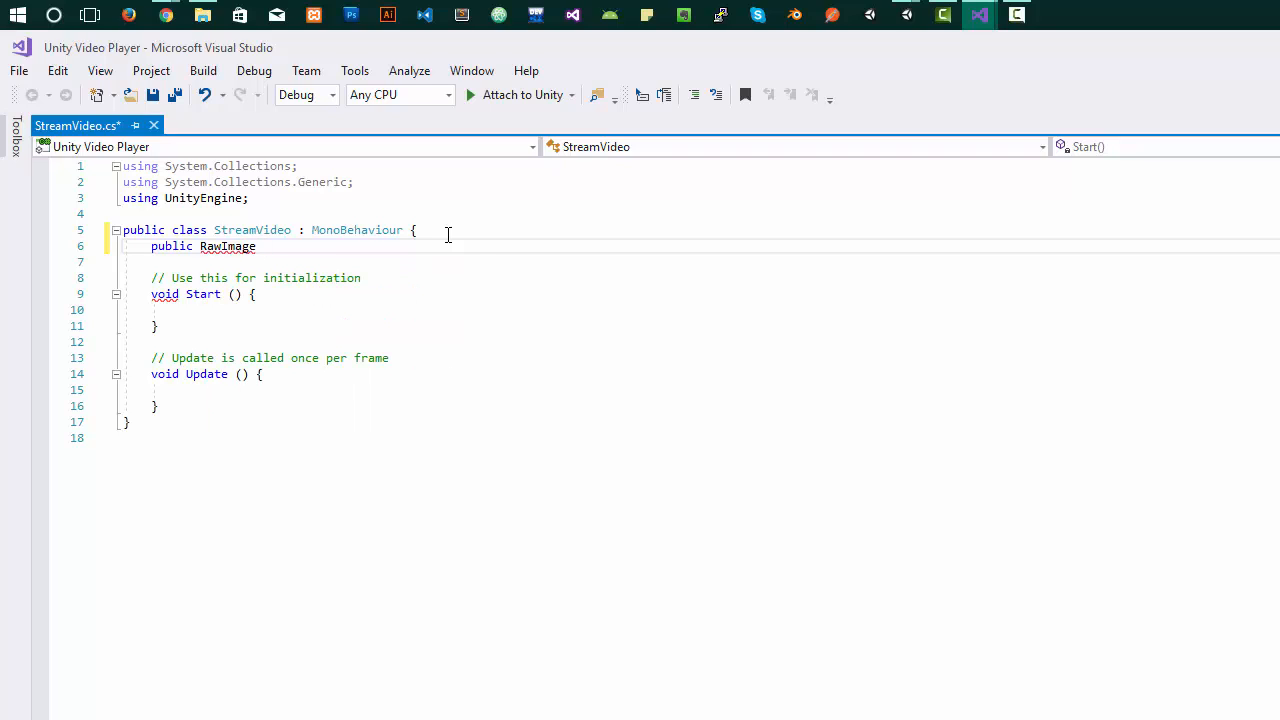
{"action": "type", "text": "image;"}
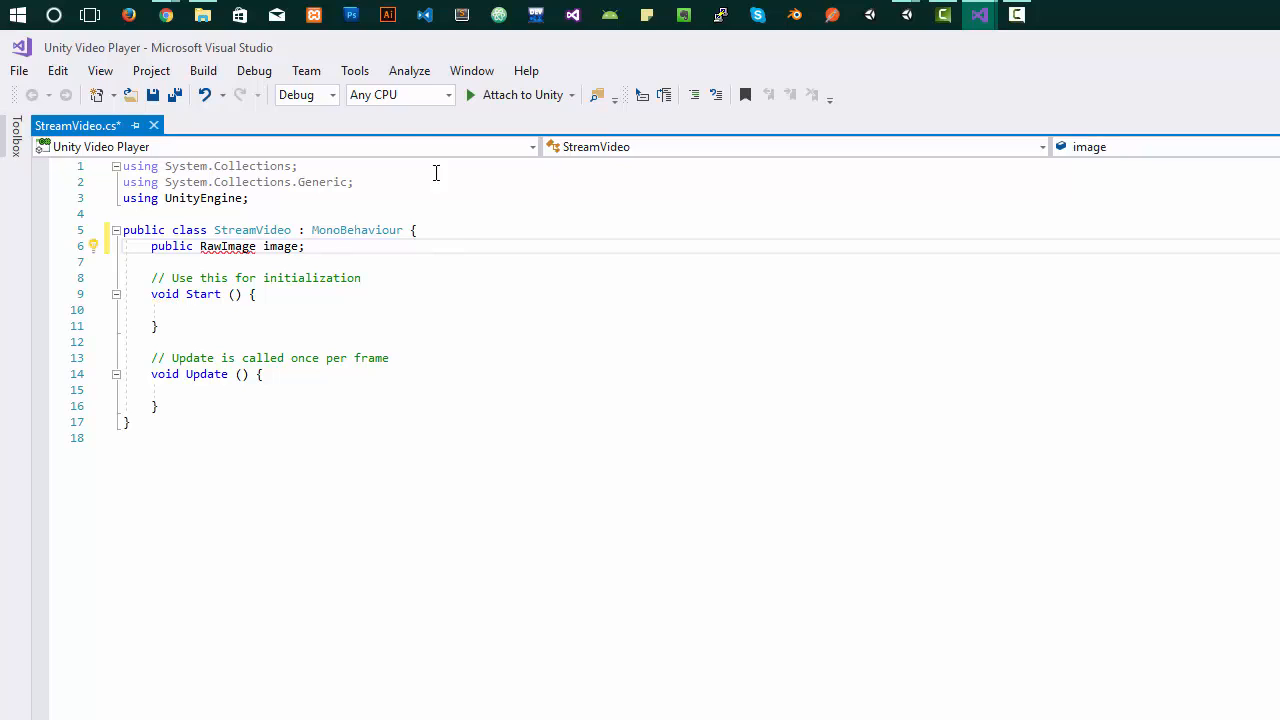
{"action": "key", "text": "Enter"}
{"action": "type", "text": "using Unity"}
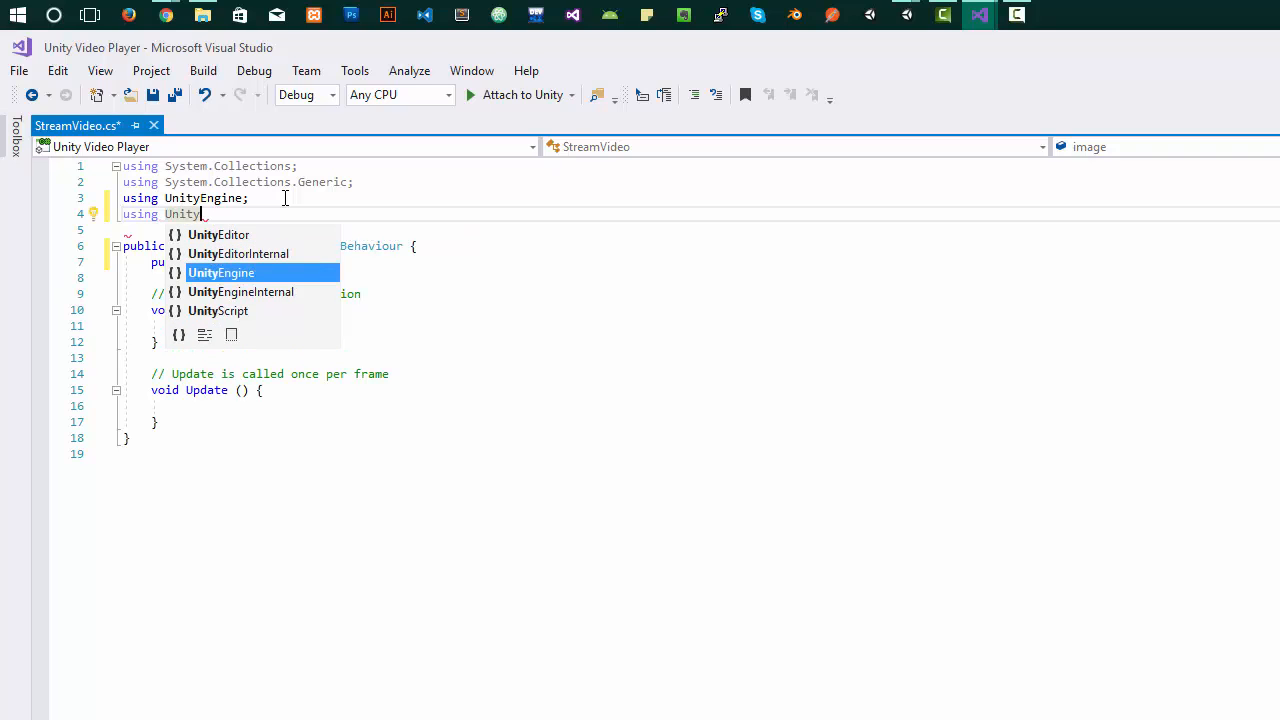
{"action": "type", "text": ".UI;"}
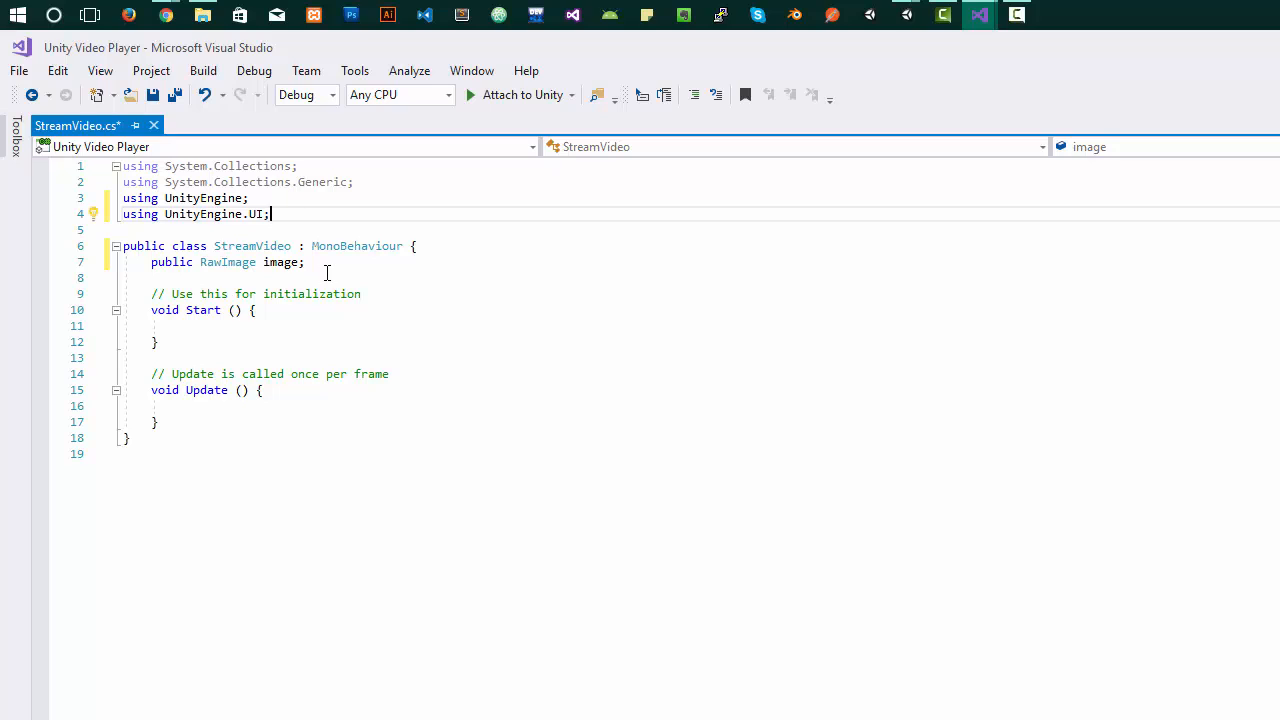
Declare a private VideoPlayer videoPlayer field below the image field
{"action": "key", "text": "Enter"}
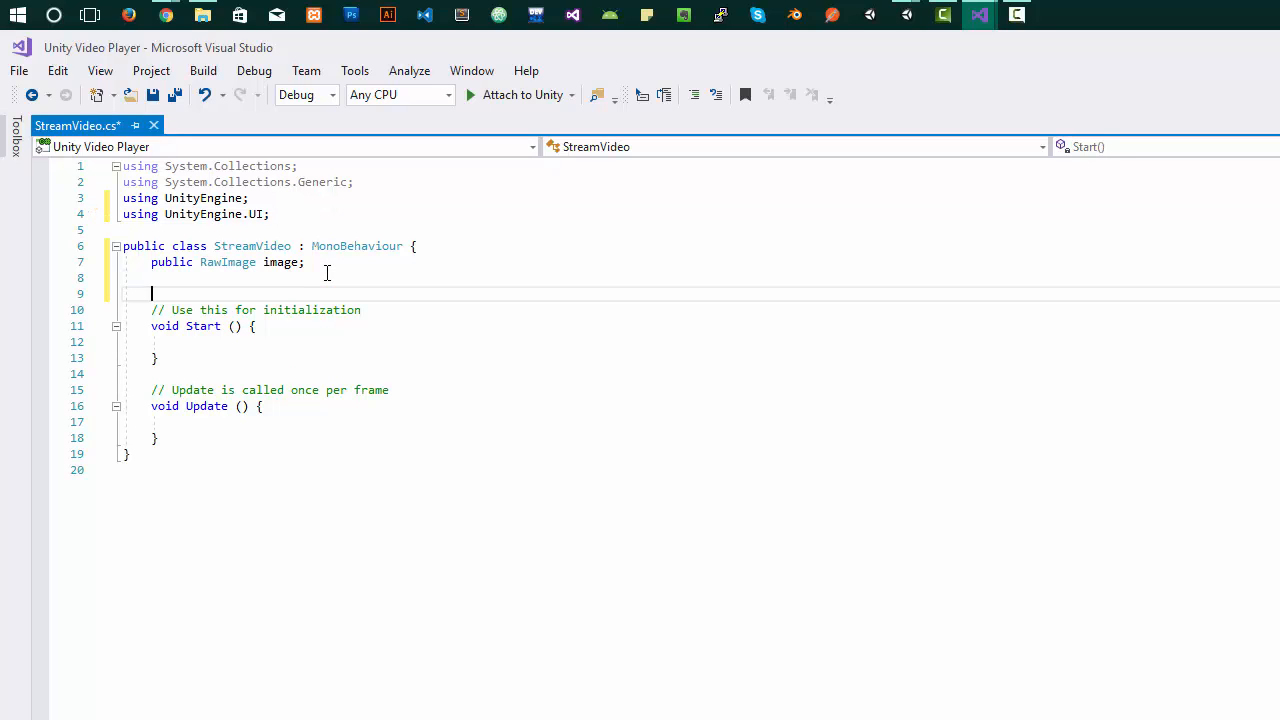
{"action": "type", "text": "private"}
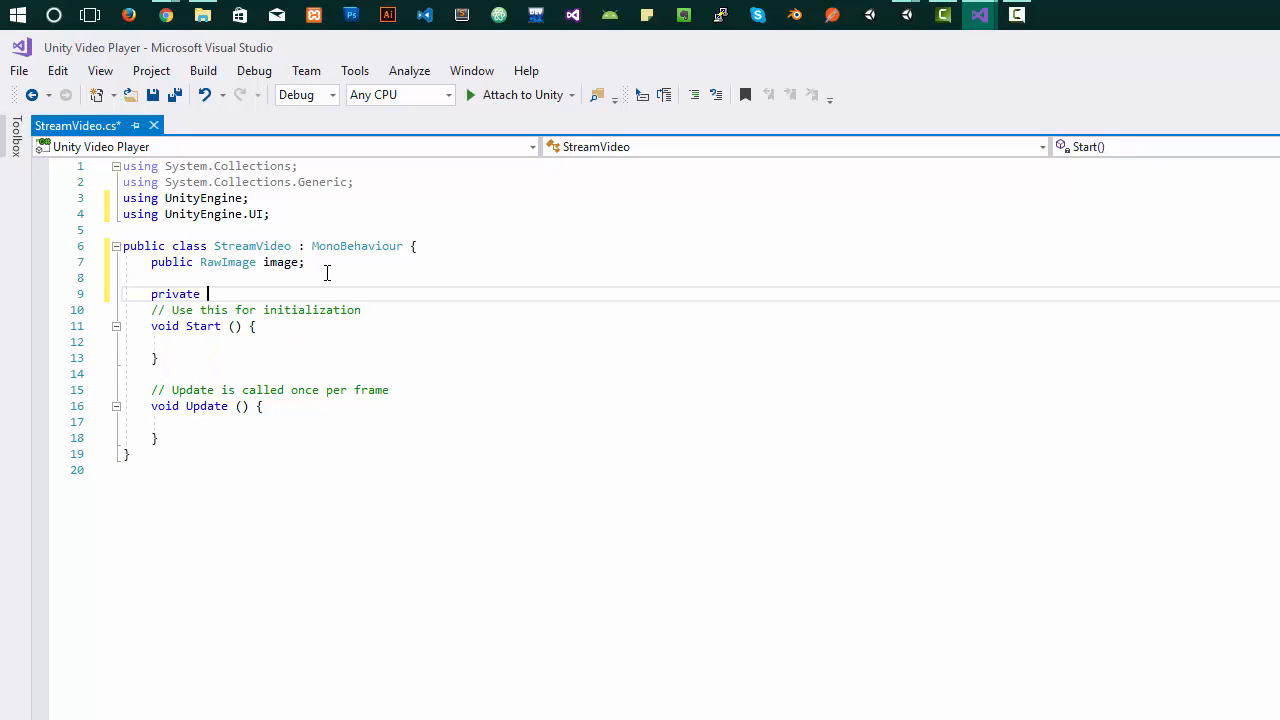
{"action": "type", "text": "VideoPlayer vid"}
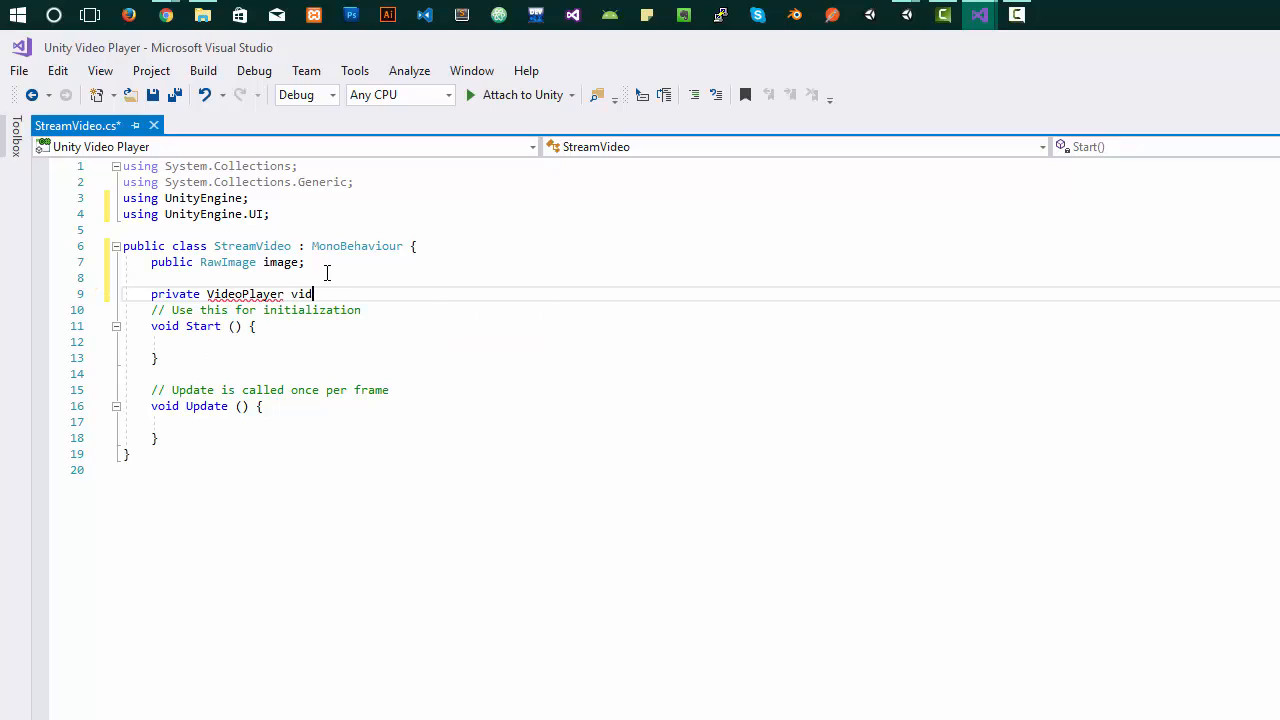
{"action": "type", "text": "eoPlayer;"}
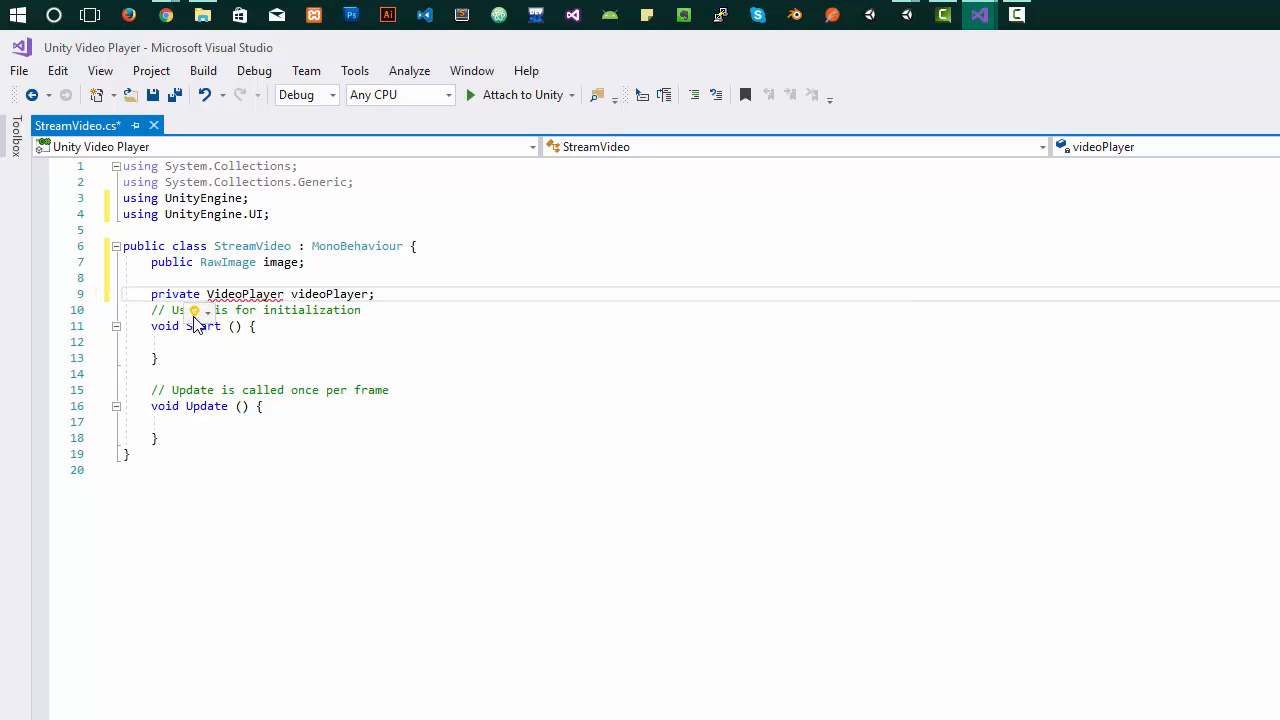
Import UnityEngine.Video and declare a private VideoSource videoSource field
{"action": "type", "text": "using UnityEngine.Video;"}
{"action": "type", "text": "p"}
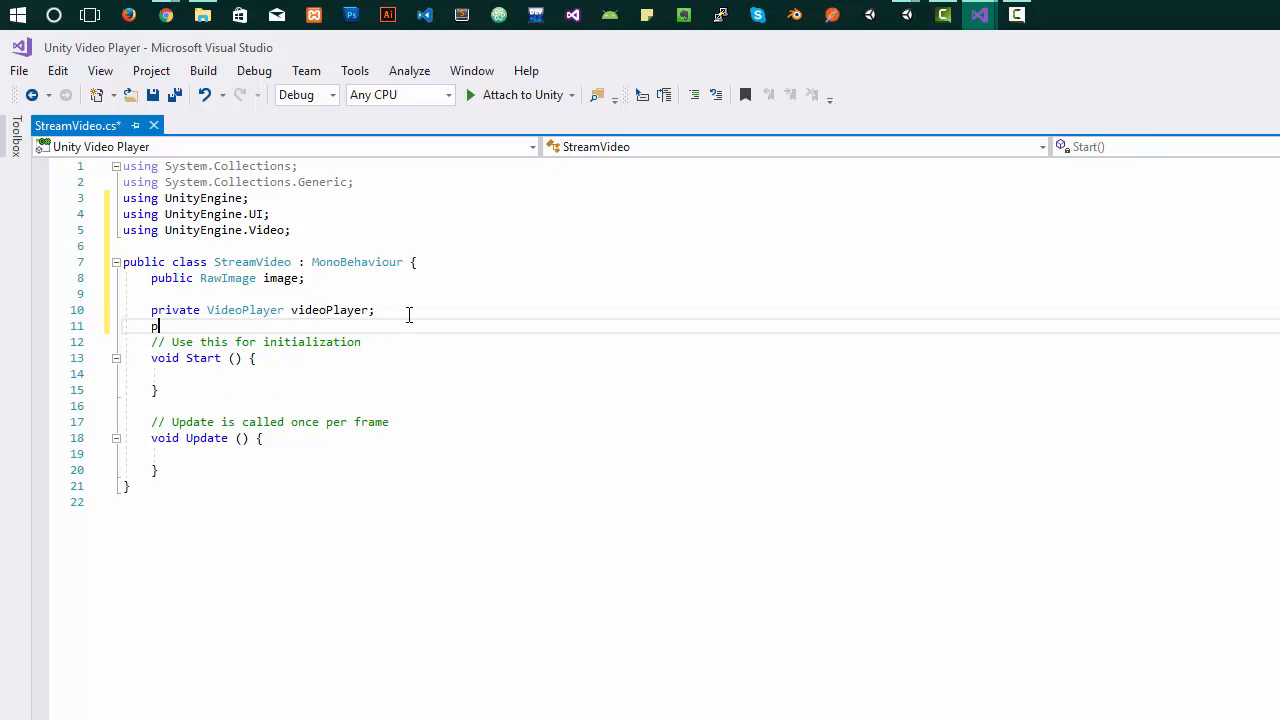
{"action": "type", "text": "rivate"}
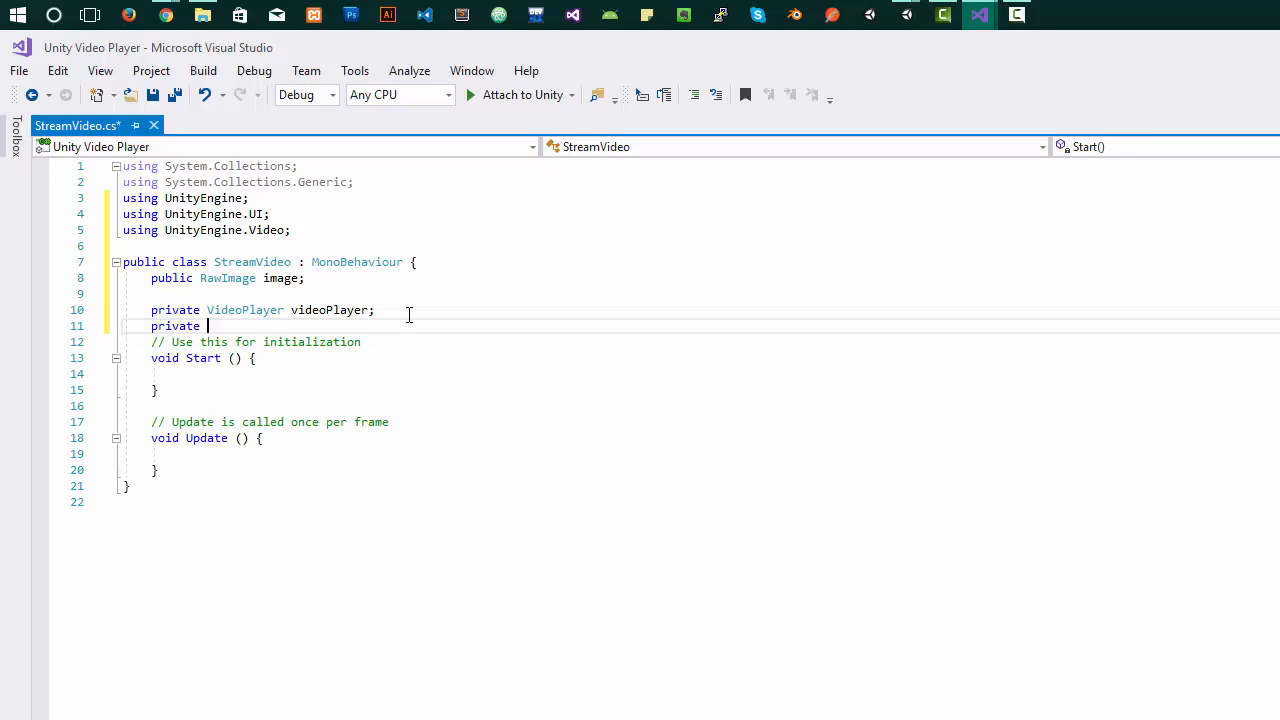
{"action": "type", "text": "VideoSource vi"}
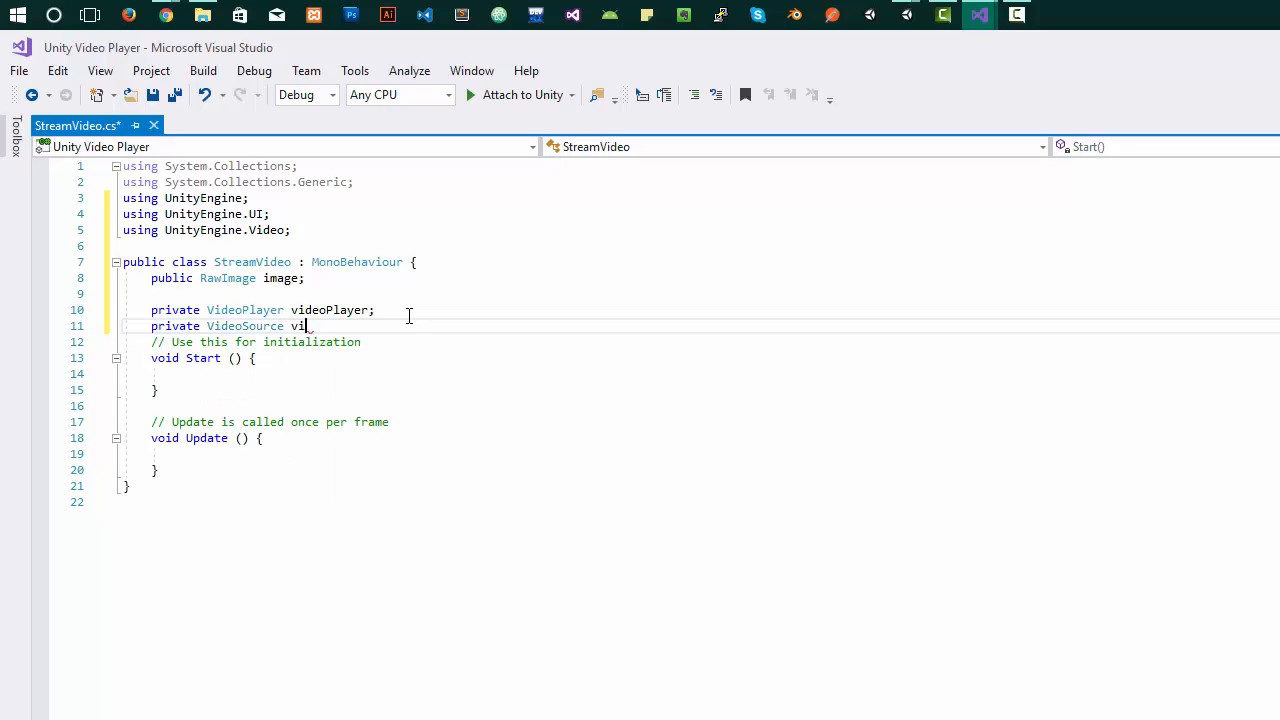
{"action": "type", "text": "deo"}
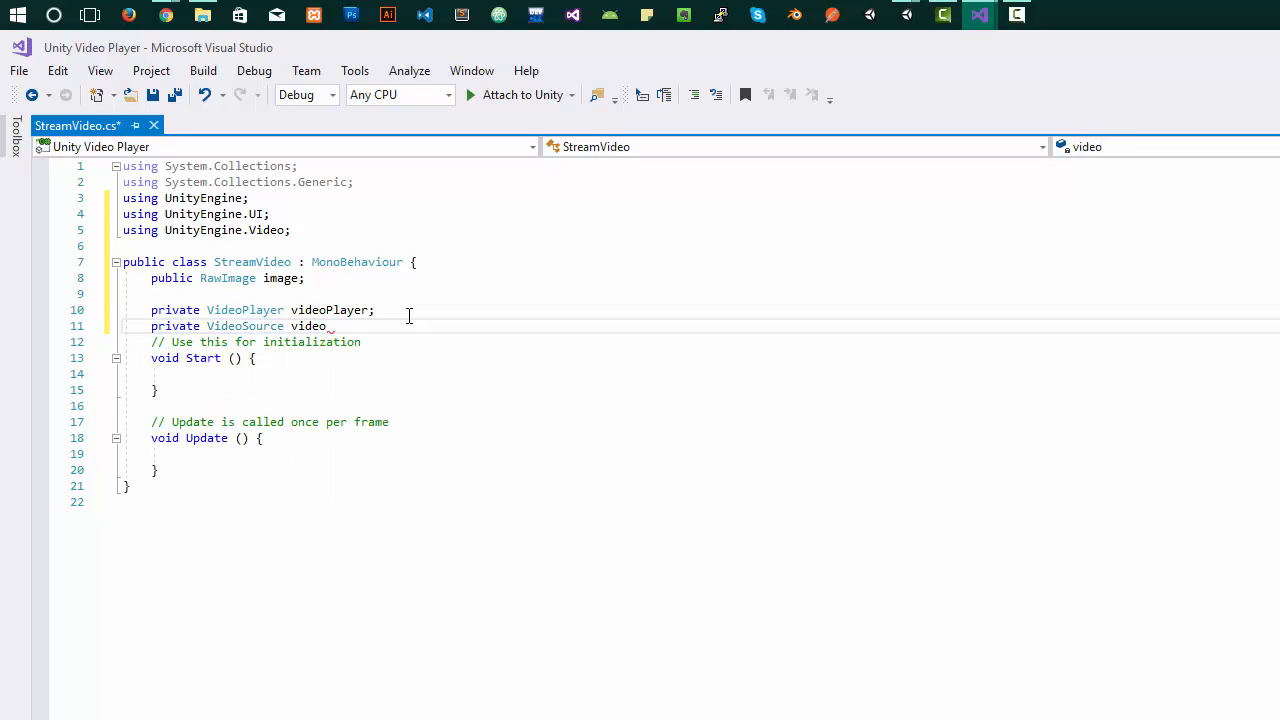
{"action": "type", "text": "Source"}
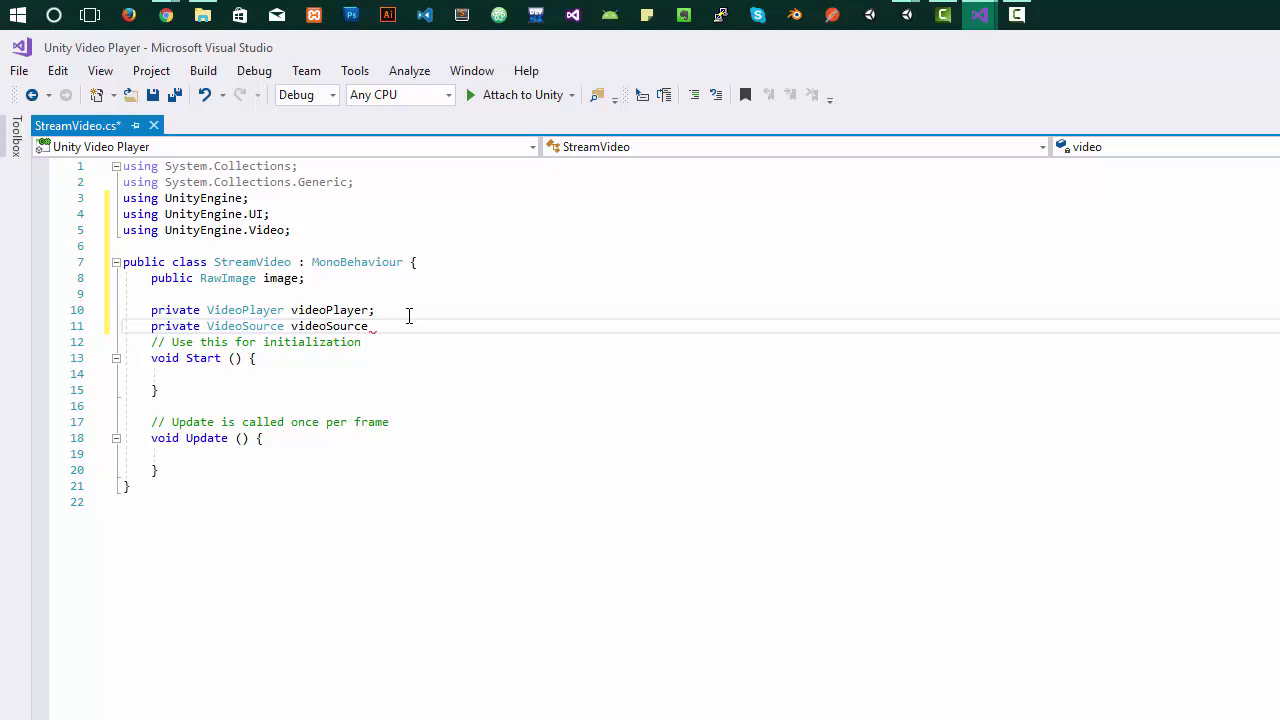
{"action": "key", "text": "Enter"}
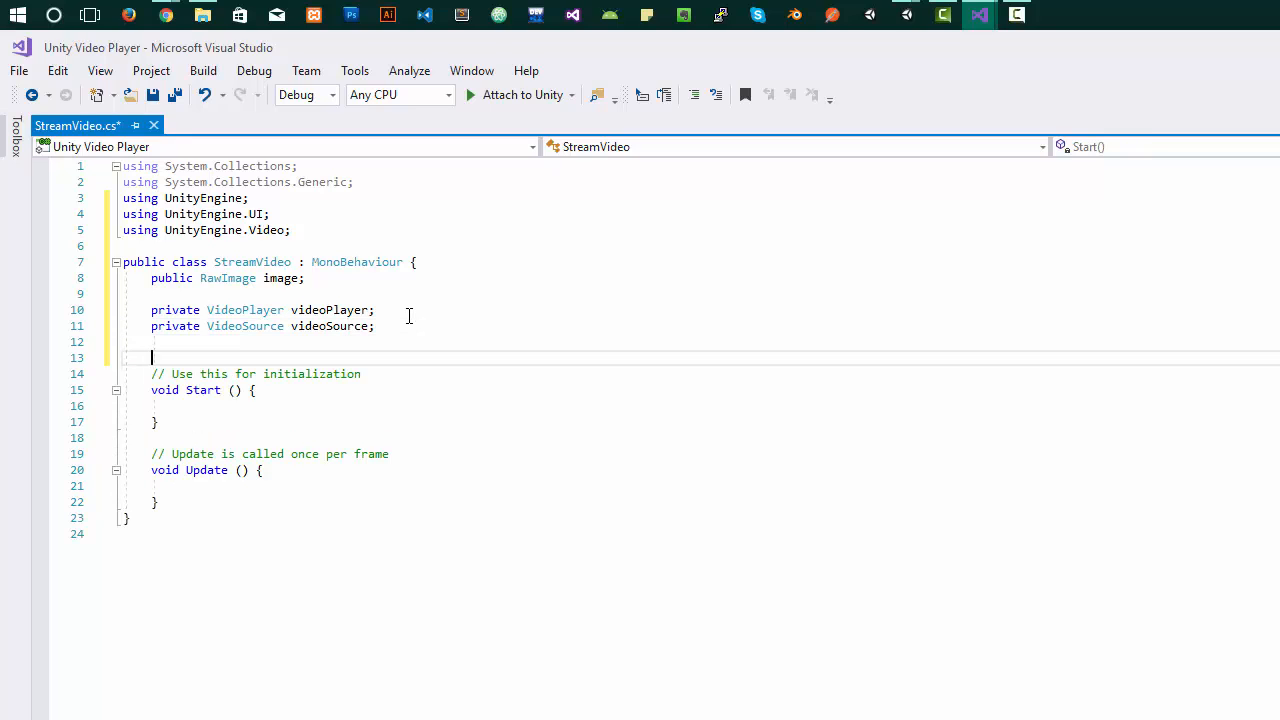
Declare 'private AudioSource audioSource;' in the StreamVideo class
{"action": "type", "text": "private"}
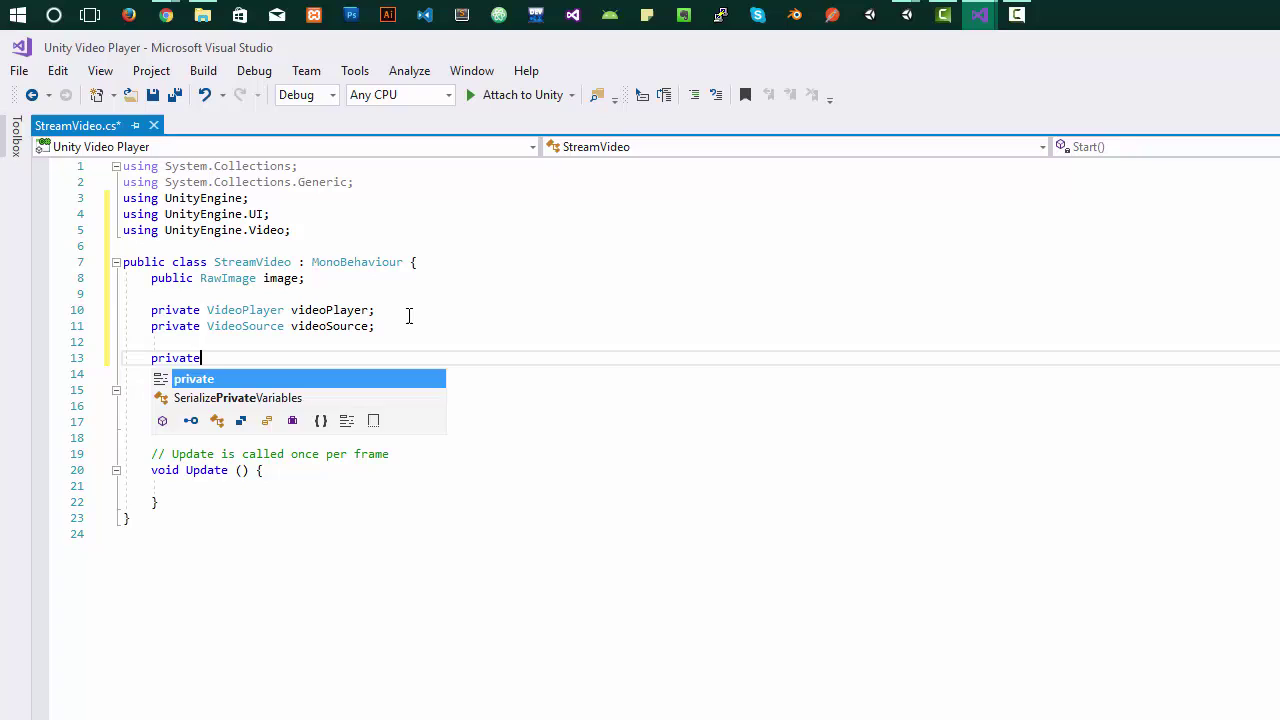
{"action": "type", "text": "Audi"}
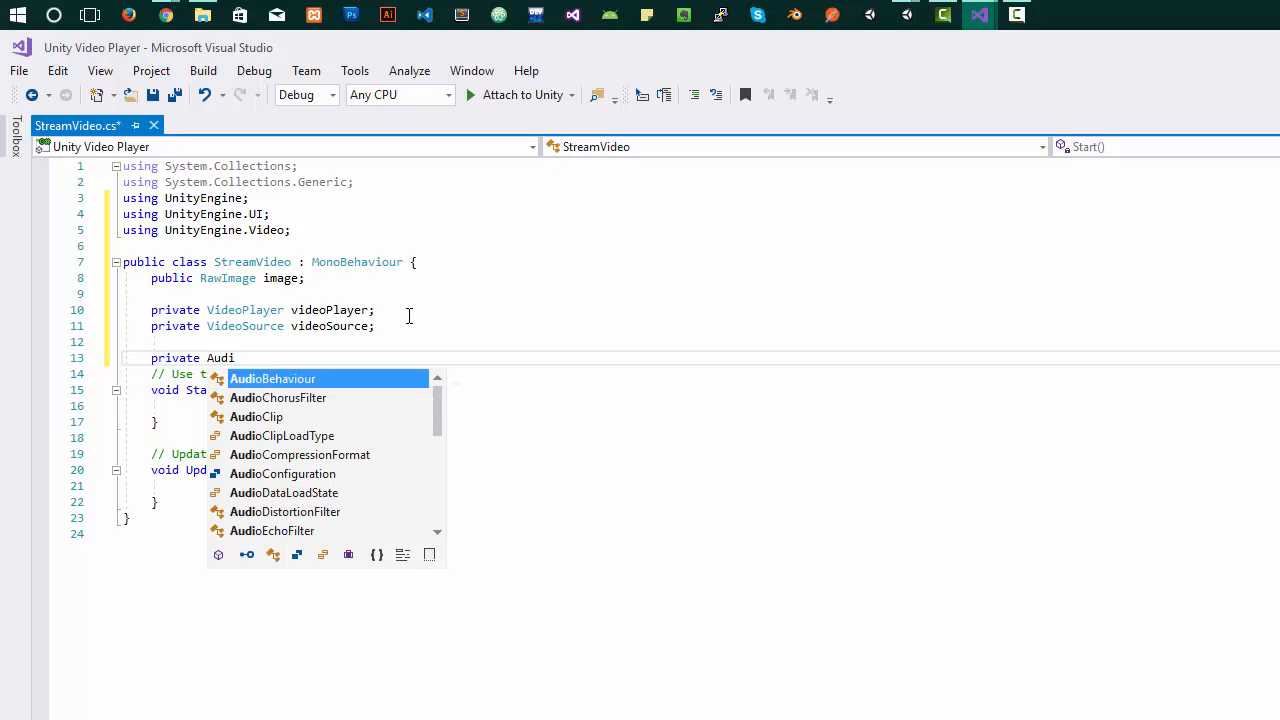
{"action": "type", "text": "o"}
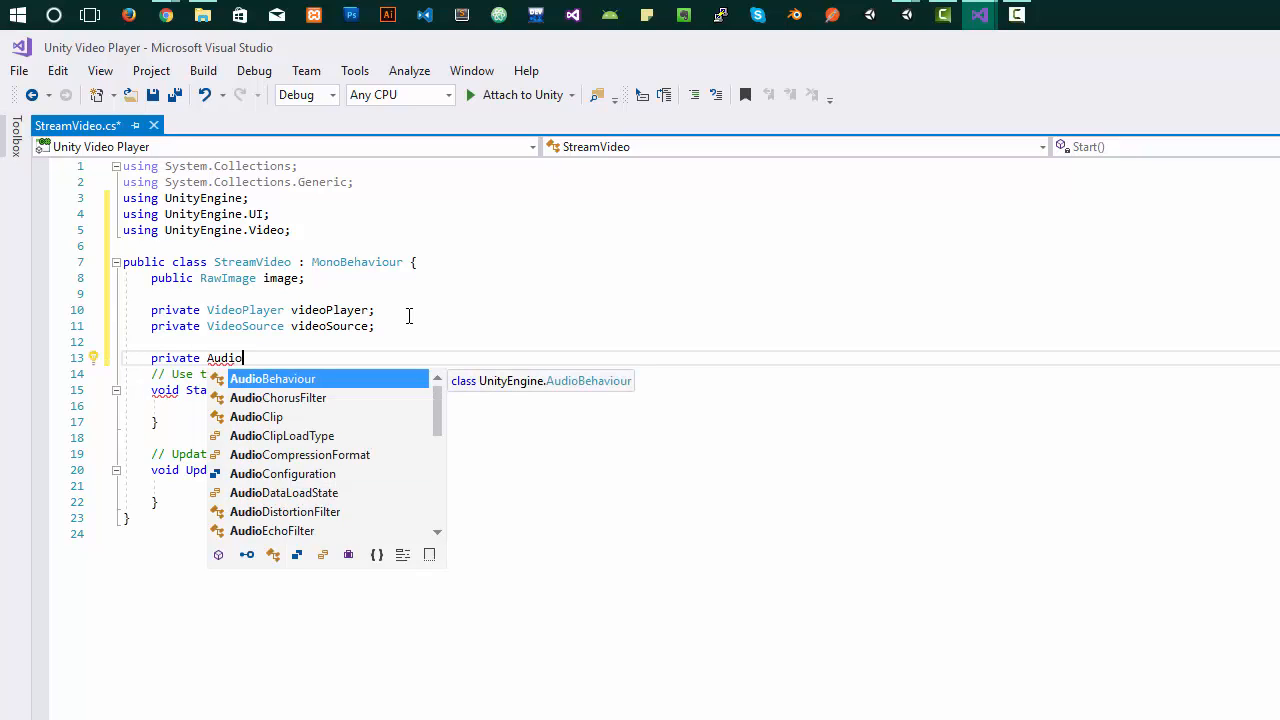
{"action": "type", "text": "S"}
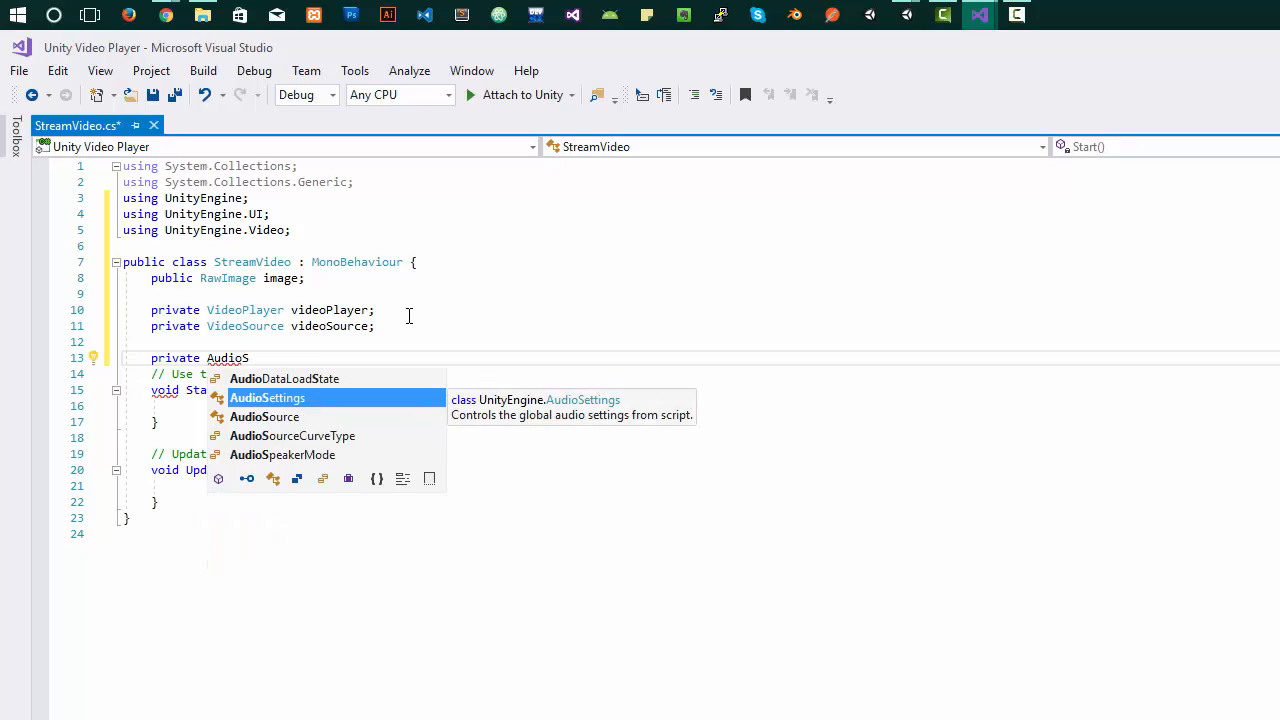
{"action": "type", "text": "Source au"}
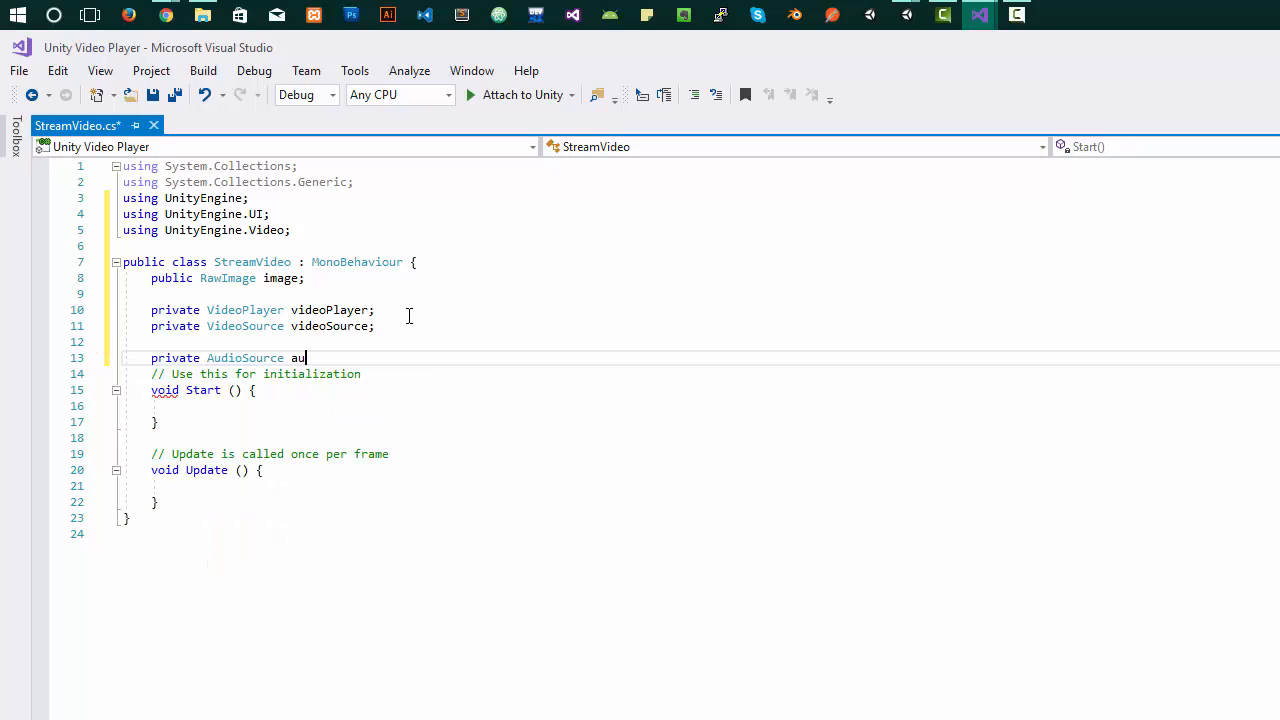
{"action": "type", "text": "dioSourc"}
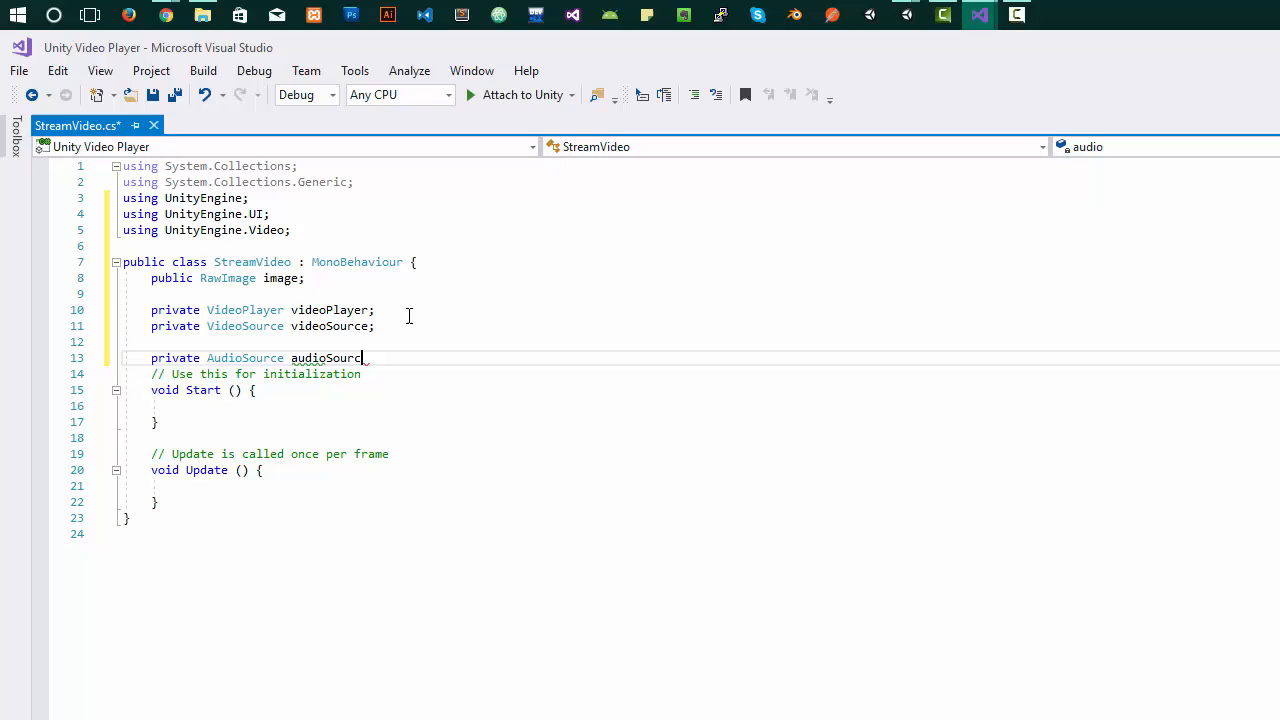
{"action": "type", "text": "e;"}
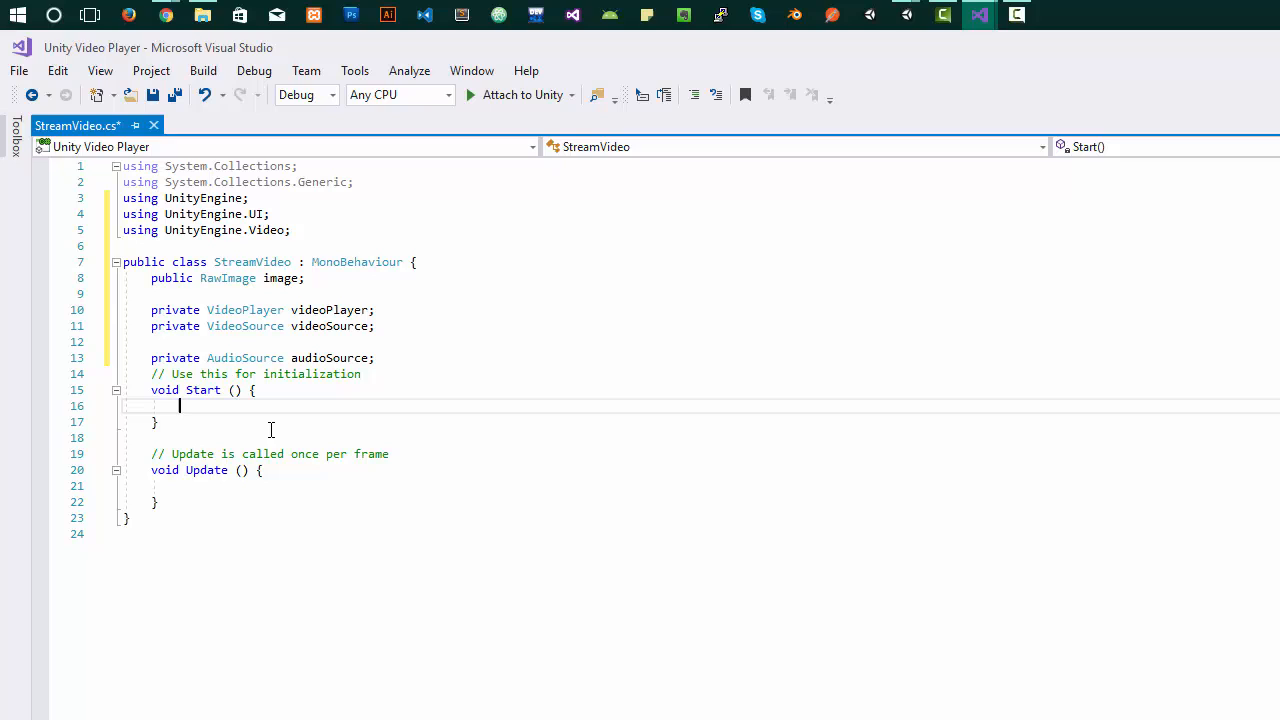
Inside Start, set Application.runInBackground = true
{"action": "type", "text": "Ap"}
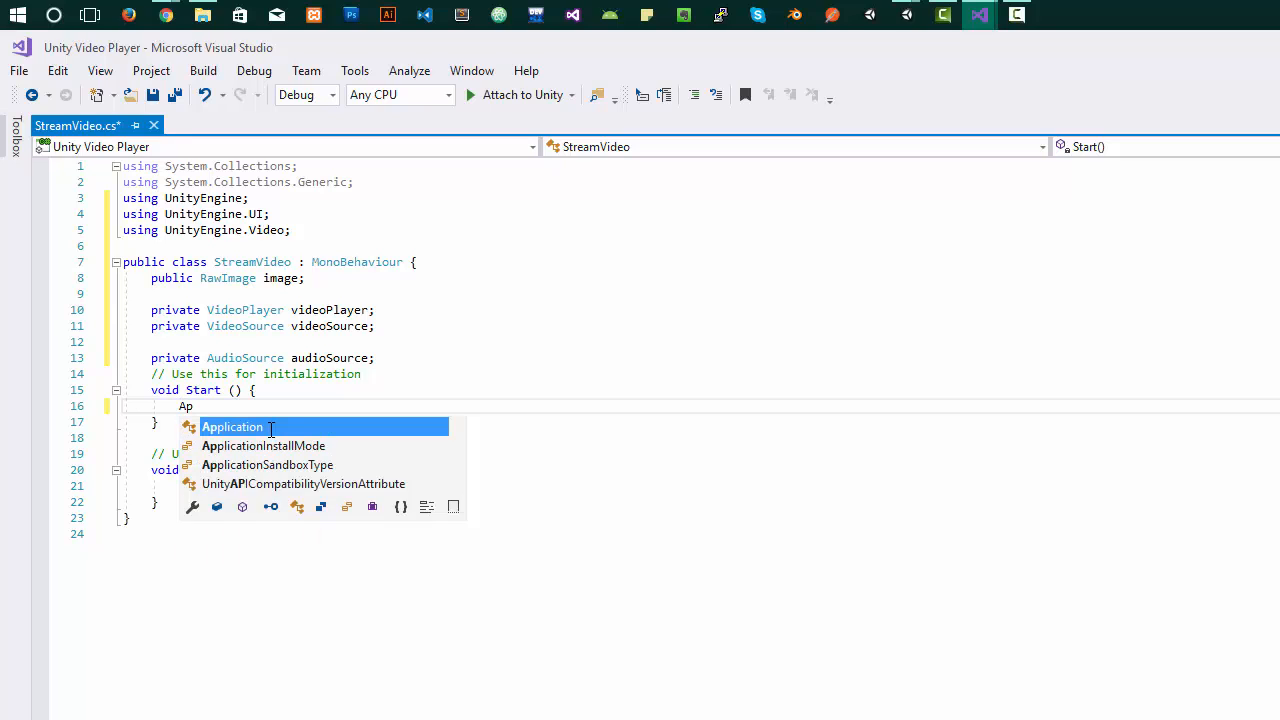
{"action": "type", "text": "pl"}
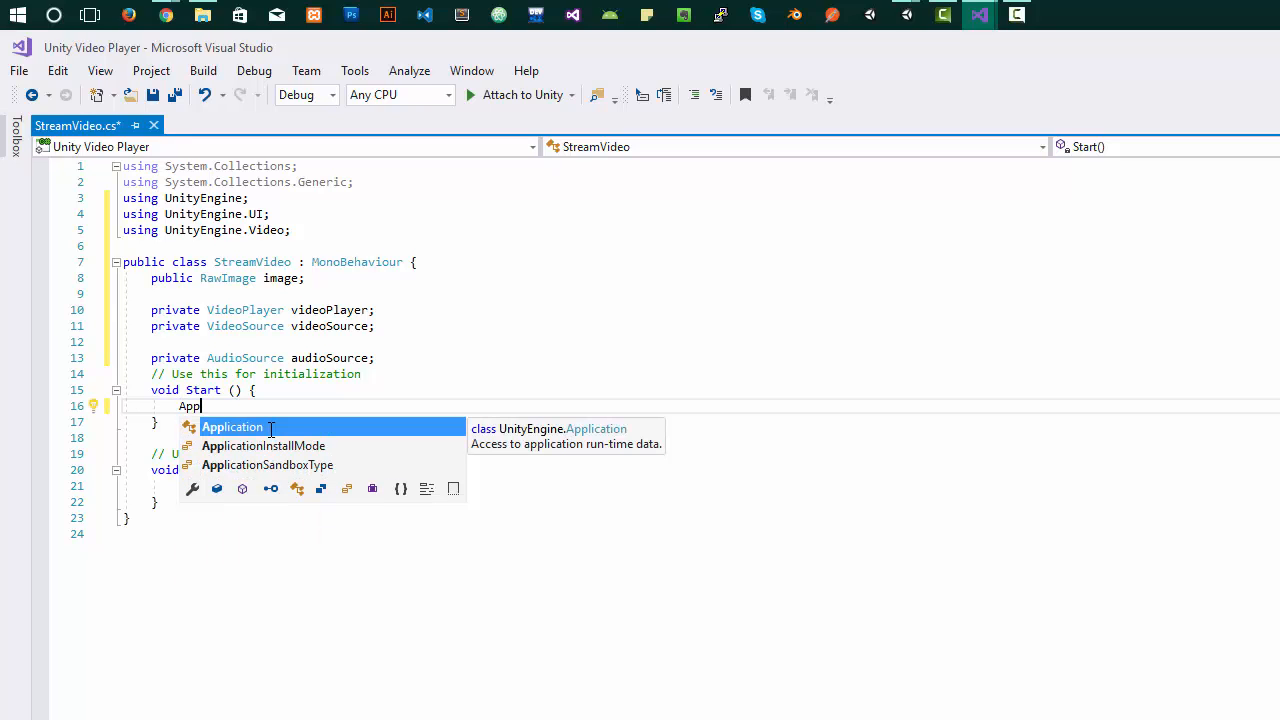
{"action": "type", "text": "lication"}
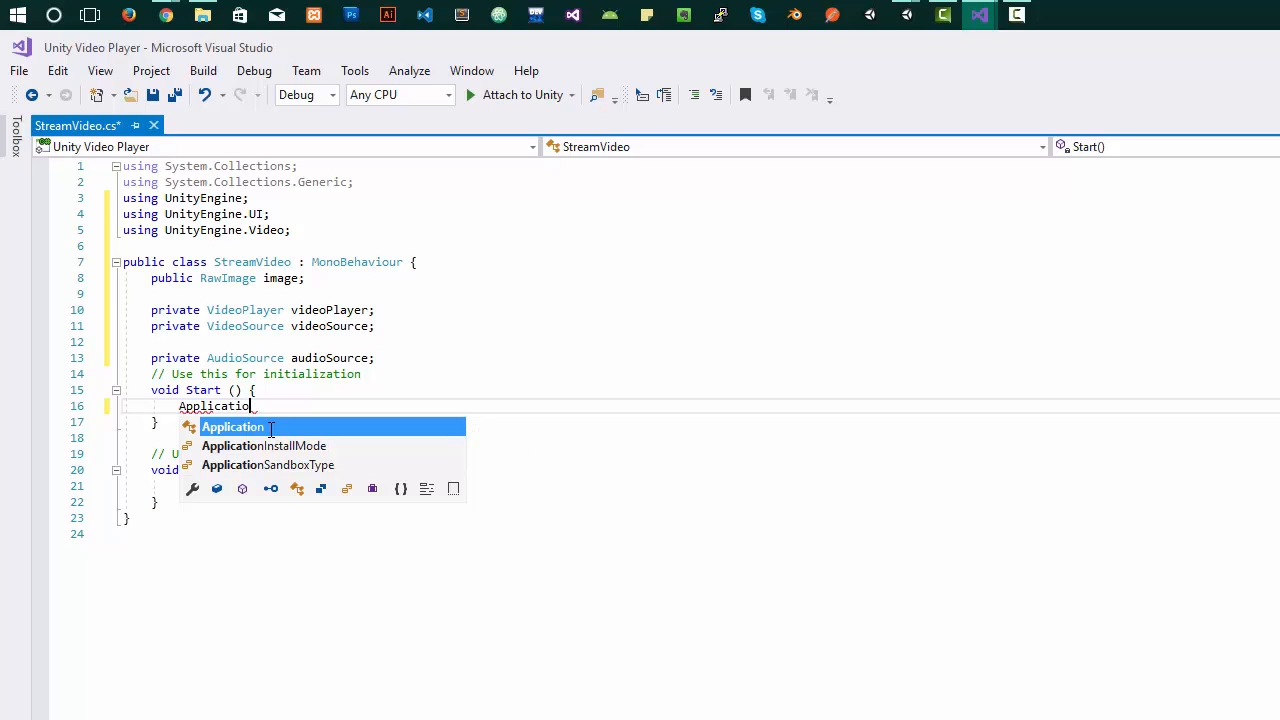
{"action": "type", "text": ".runInBackground"}
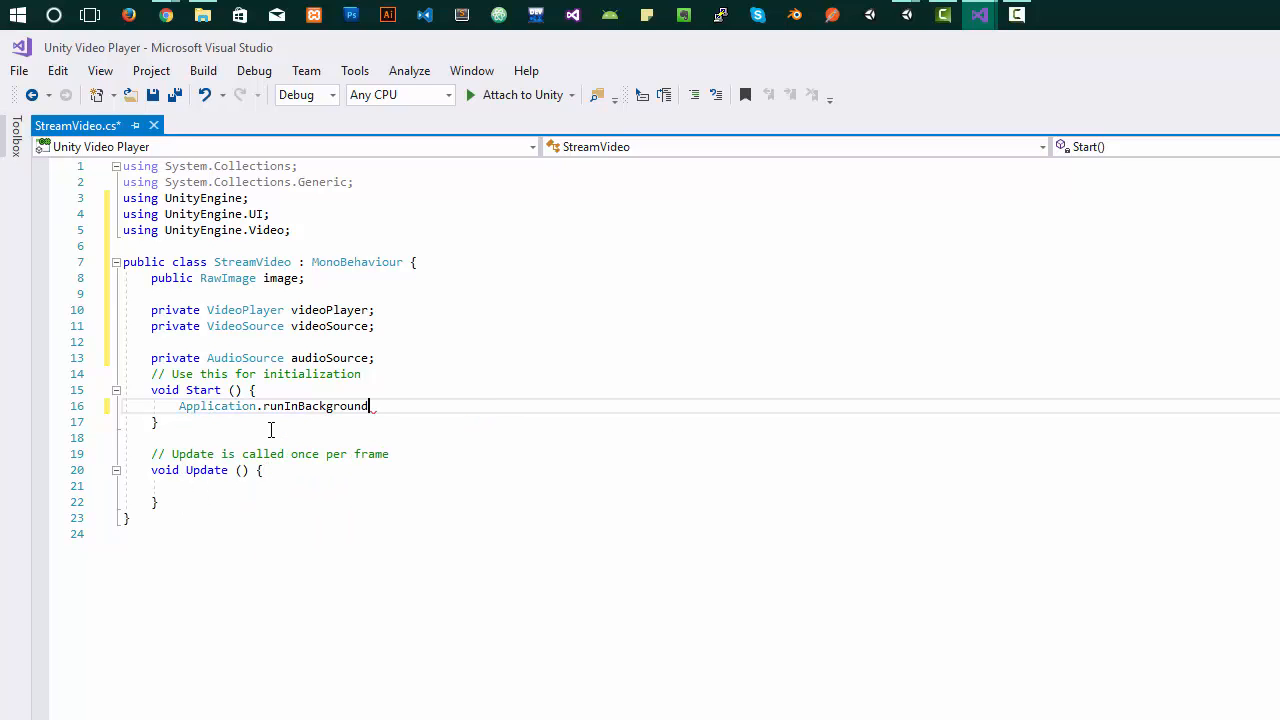
{"action": "type", "text": "(tr)"}
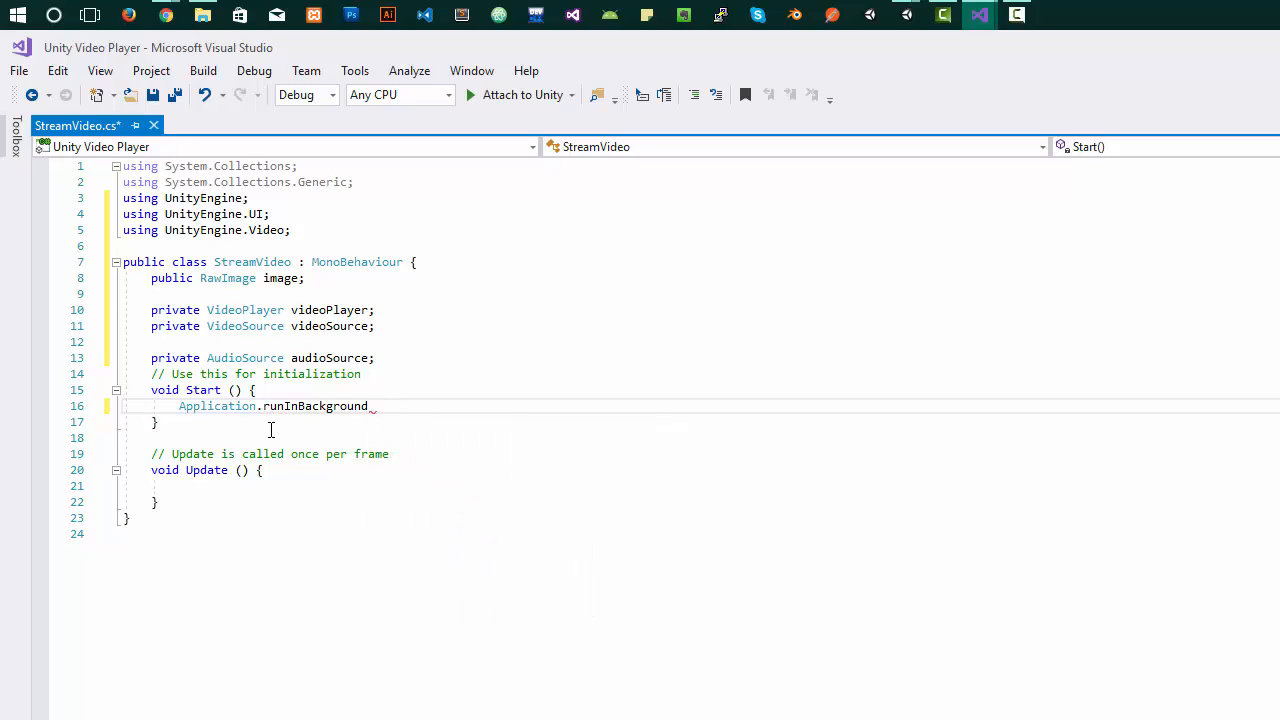
{"action": "type", "text": "= tr"}
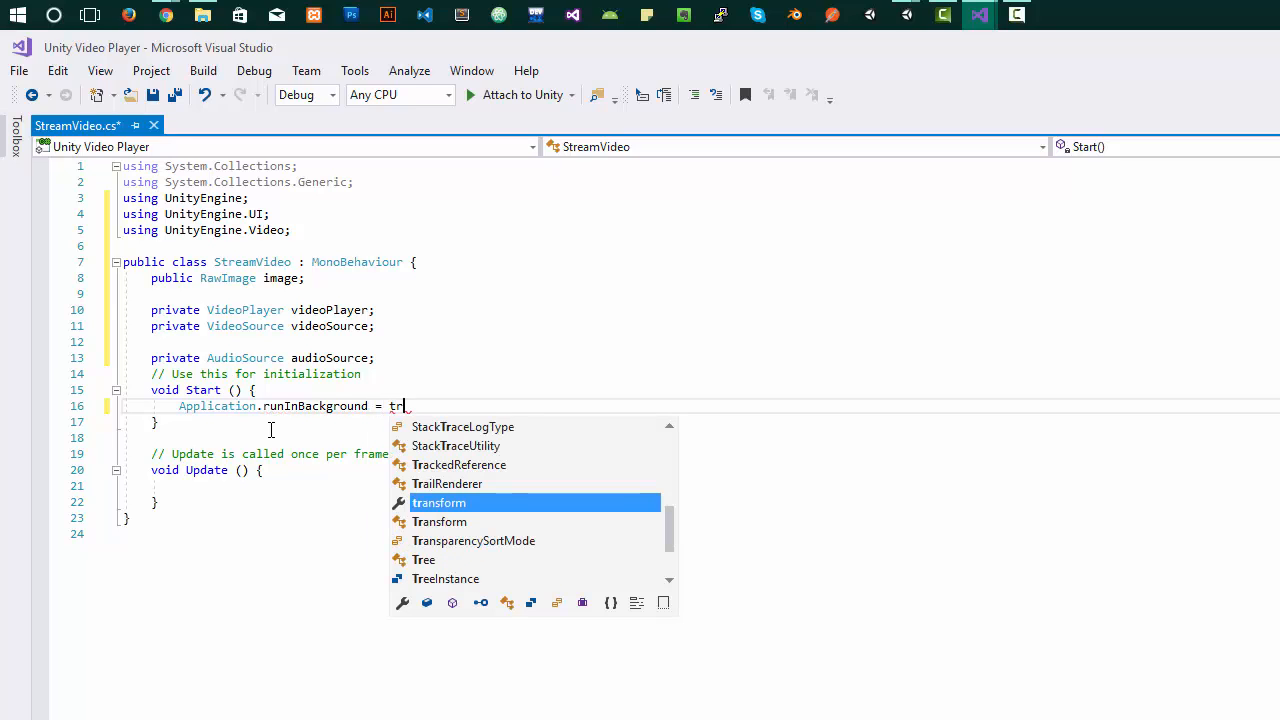
{"action": "type", "text": "rue;"}
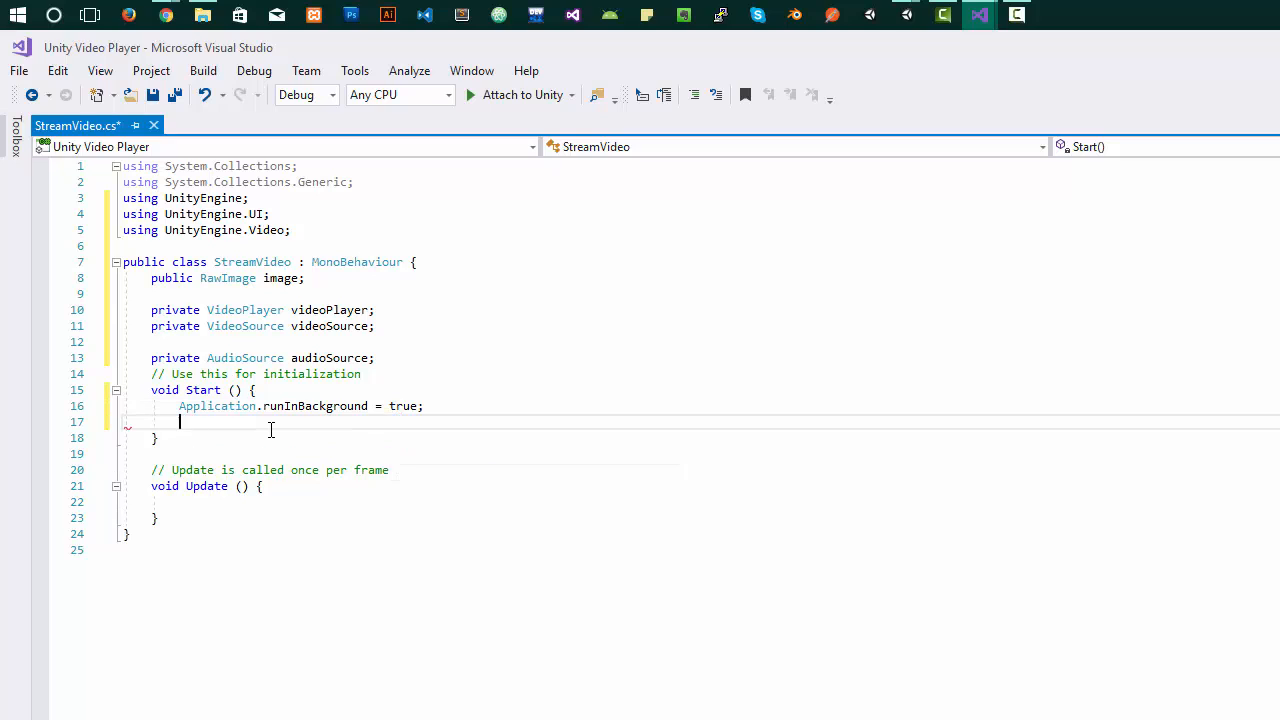
Add a StartCoroutine() call on the next line, still without an argument
{"action": "type", "text": "S"}
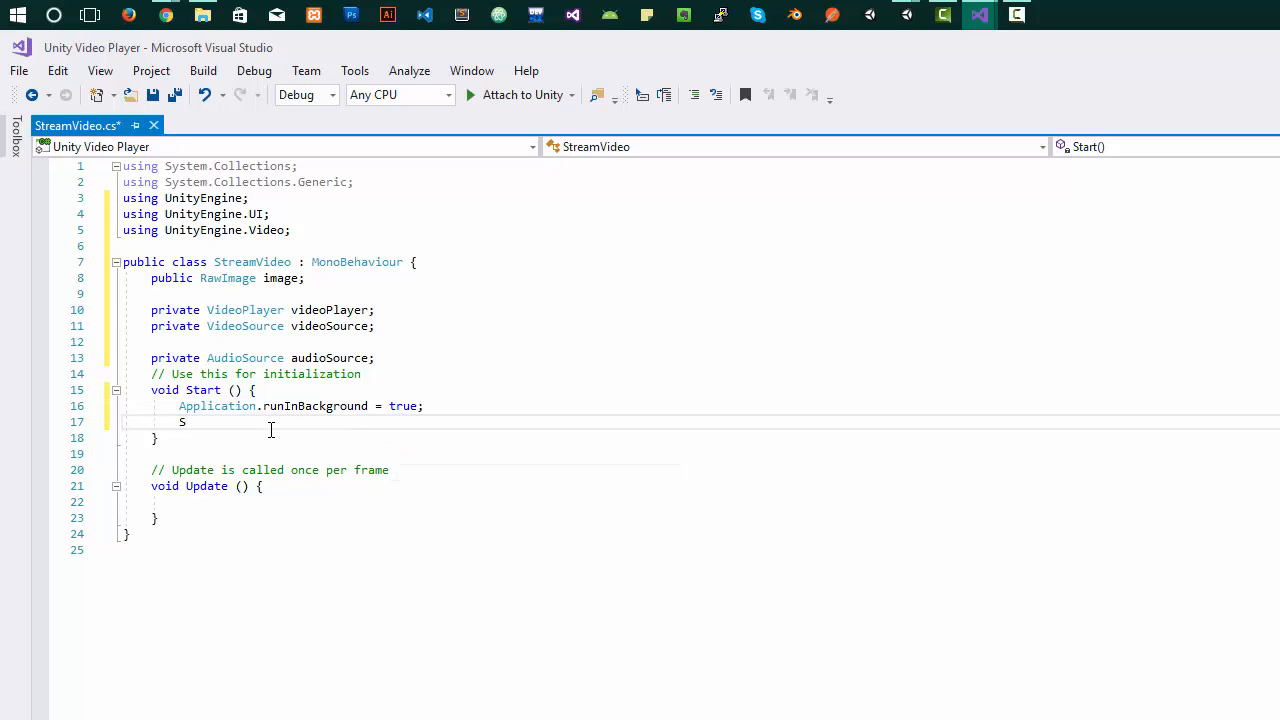
{"action": "type", "text": "tartCoroutine"}
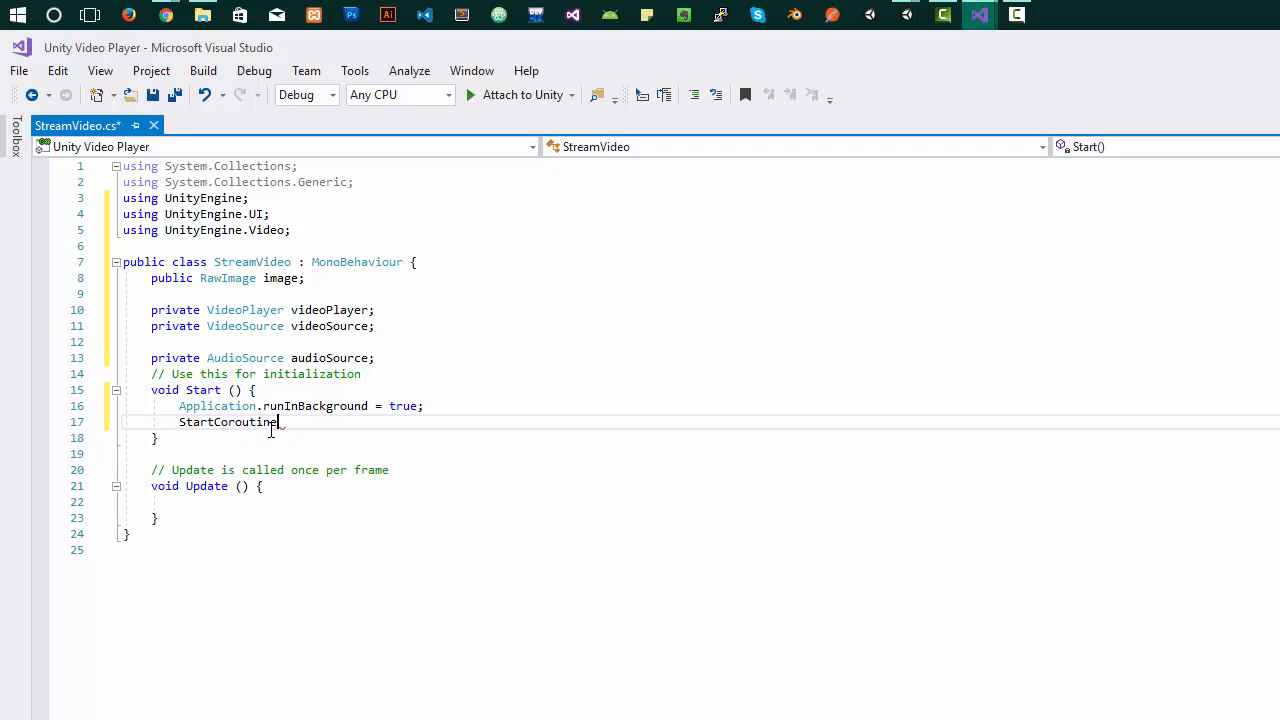
{"action": "type", "text": "();"}
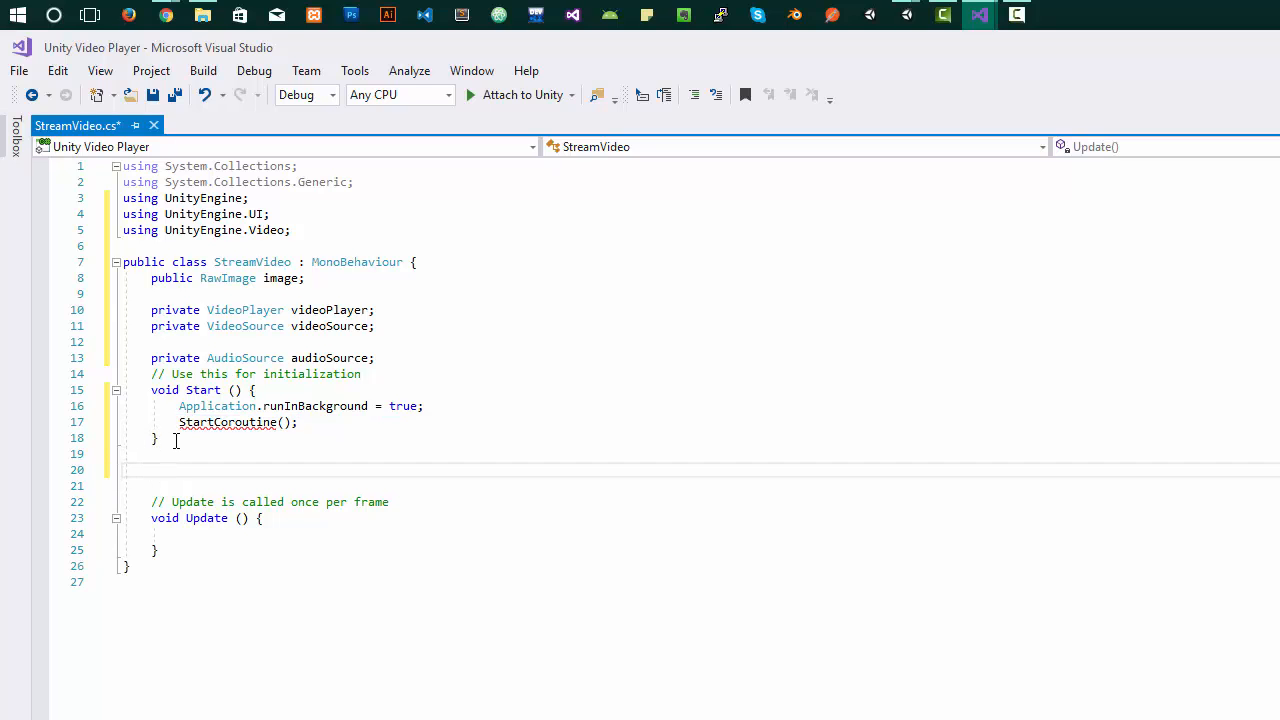
{"action": "scroll", "scroll_direction": "down", "scroll_amount": 3}
{"action": "type", "text": "playVideo"}
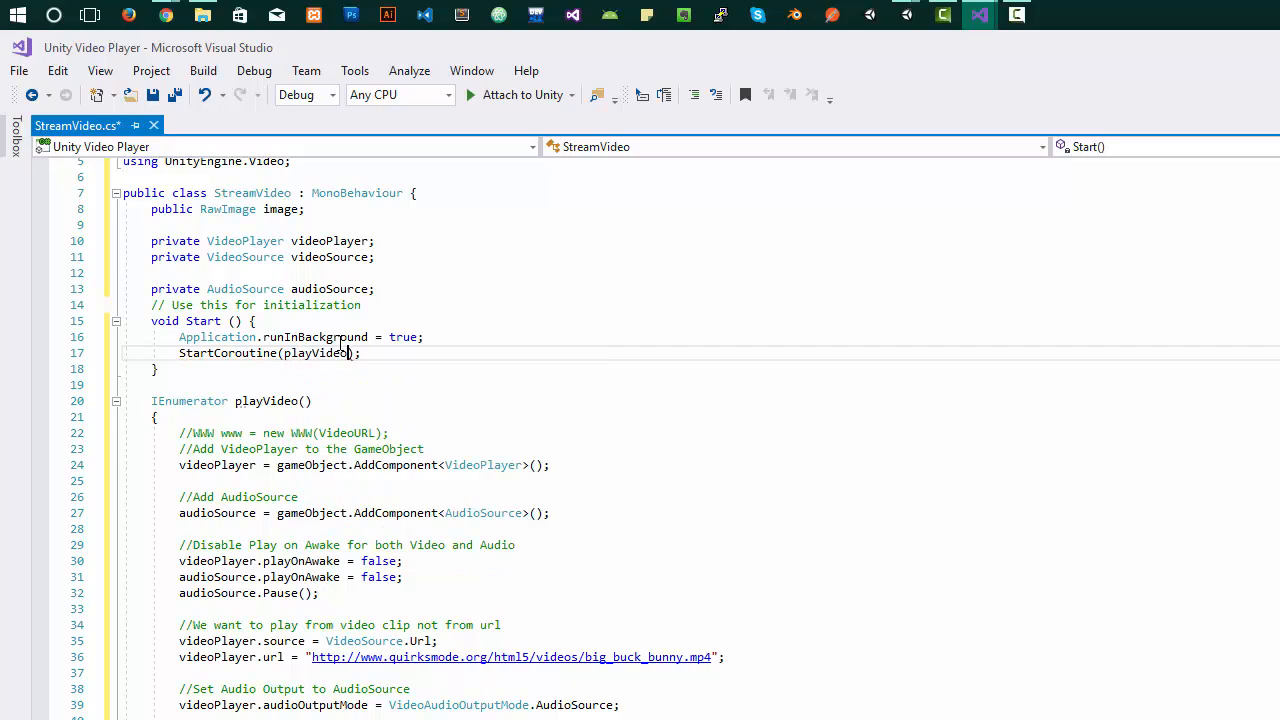
{"action": "type", "text": "()"}
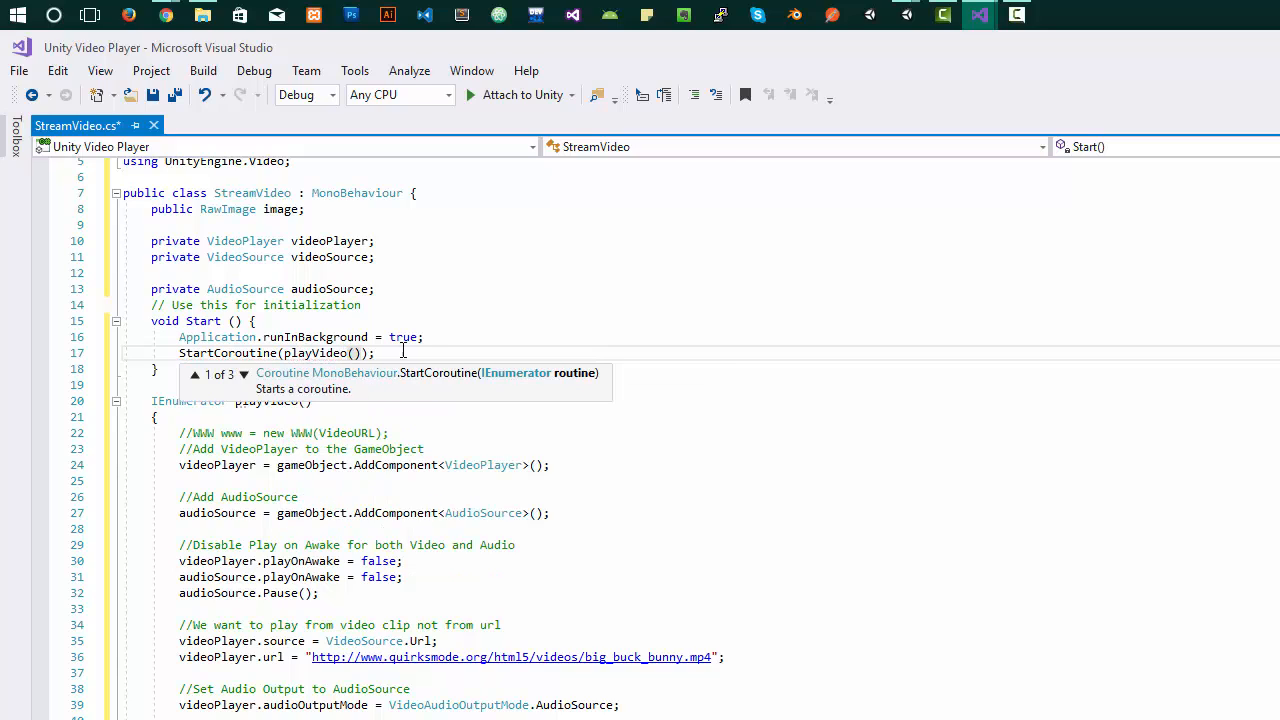
{"action": "left_click", "coordinate": [501, 570]}
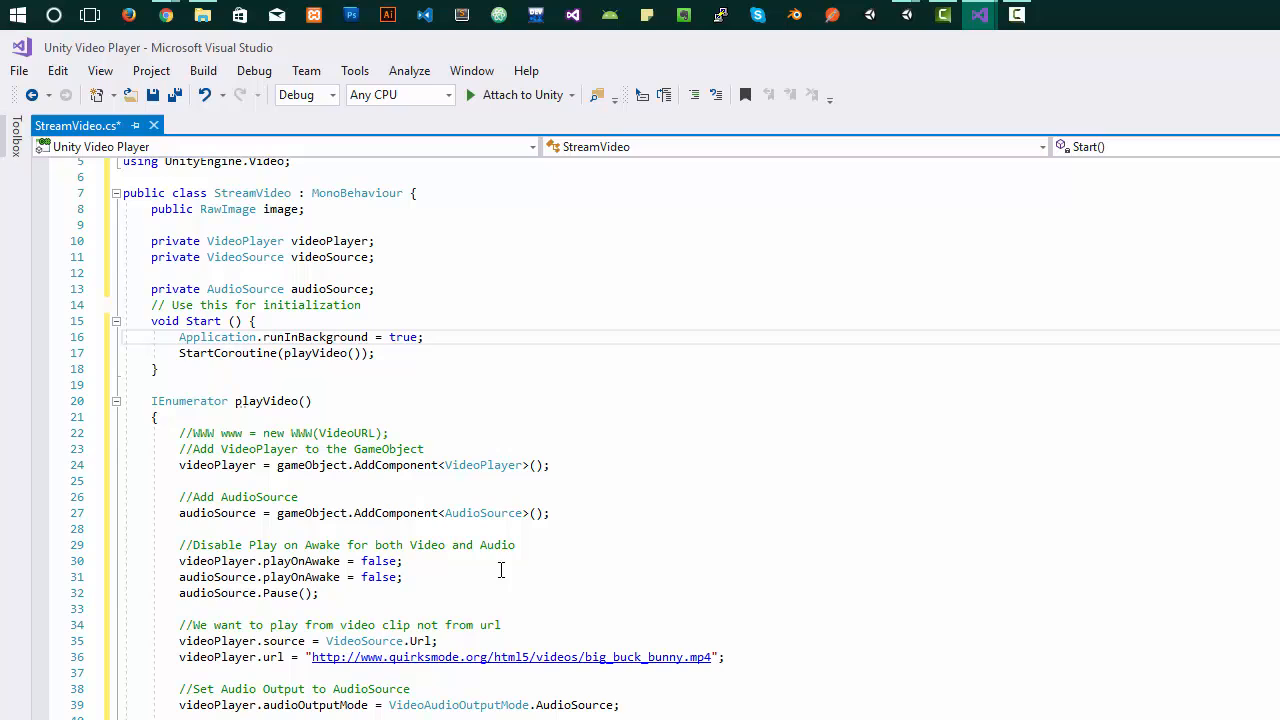
{"action": "scroll", "scroll_direction": "down", "scroll_amount": 3}
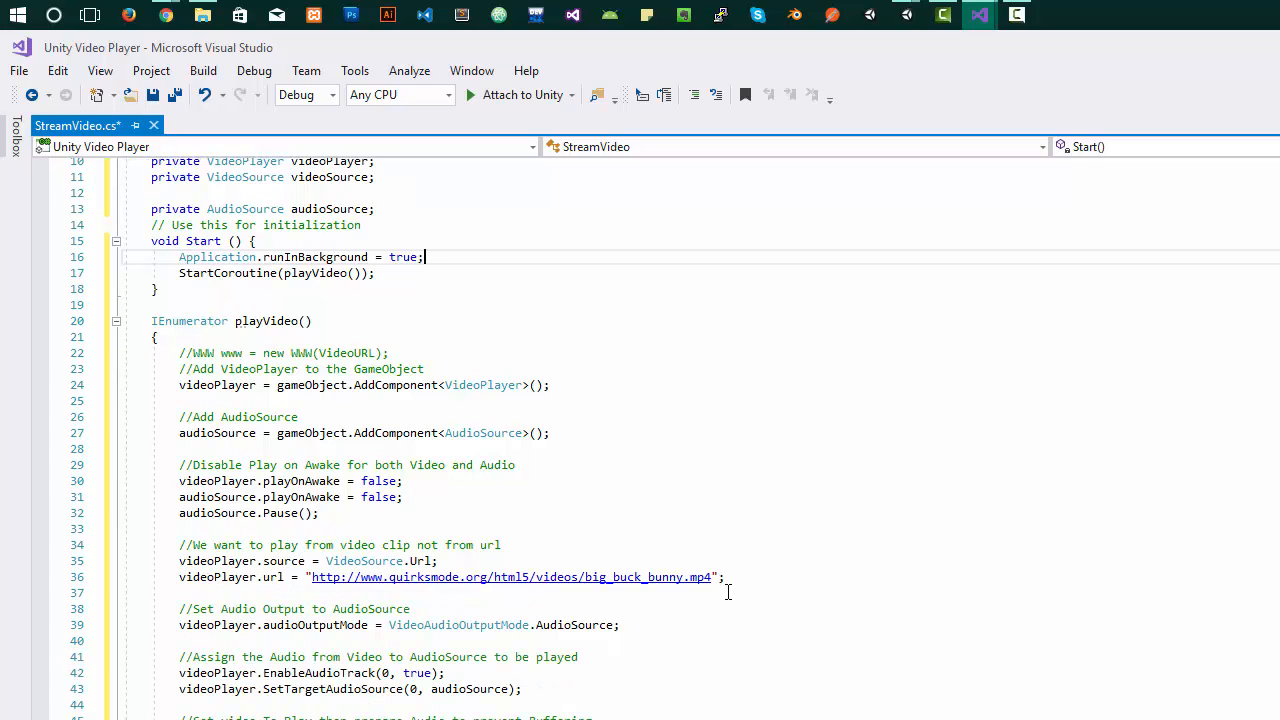
{"action": "scroll", "scroll_direction": "down", "scroll_amount": 3}
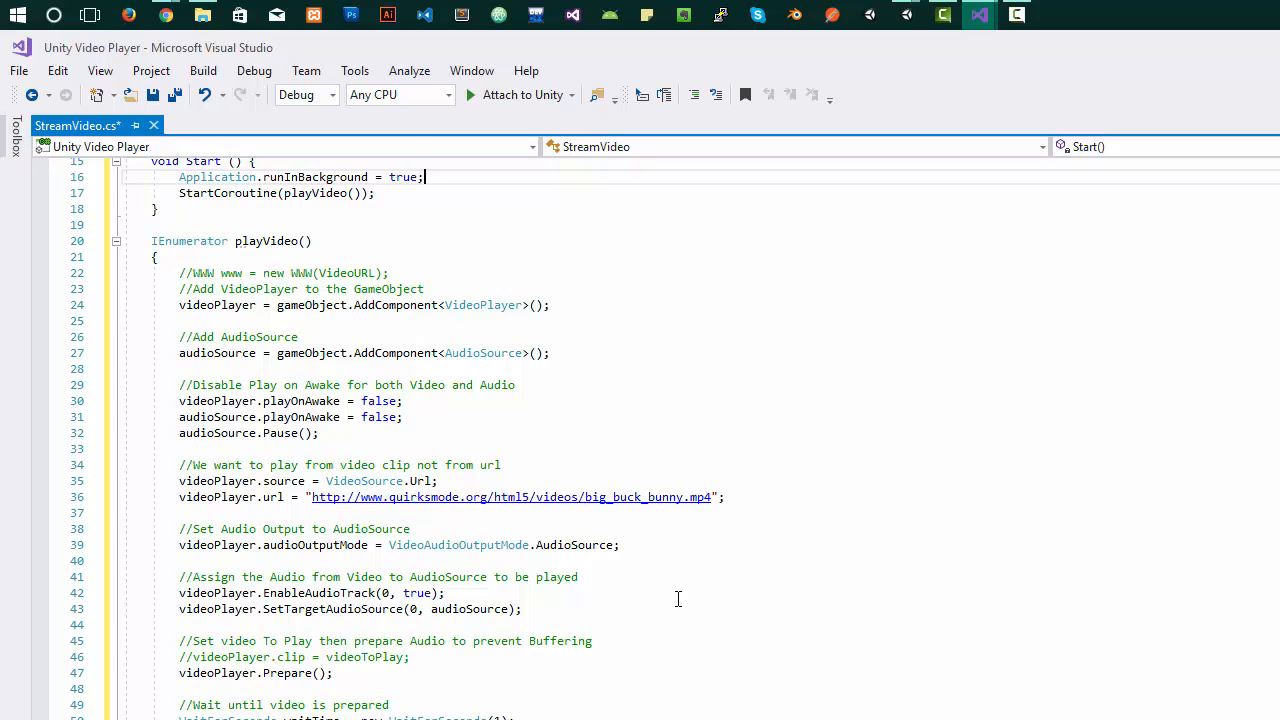
{"action": "mouse_move", "coordinate": [443, 640]}
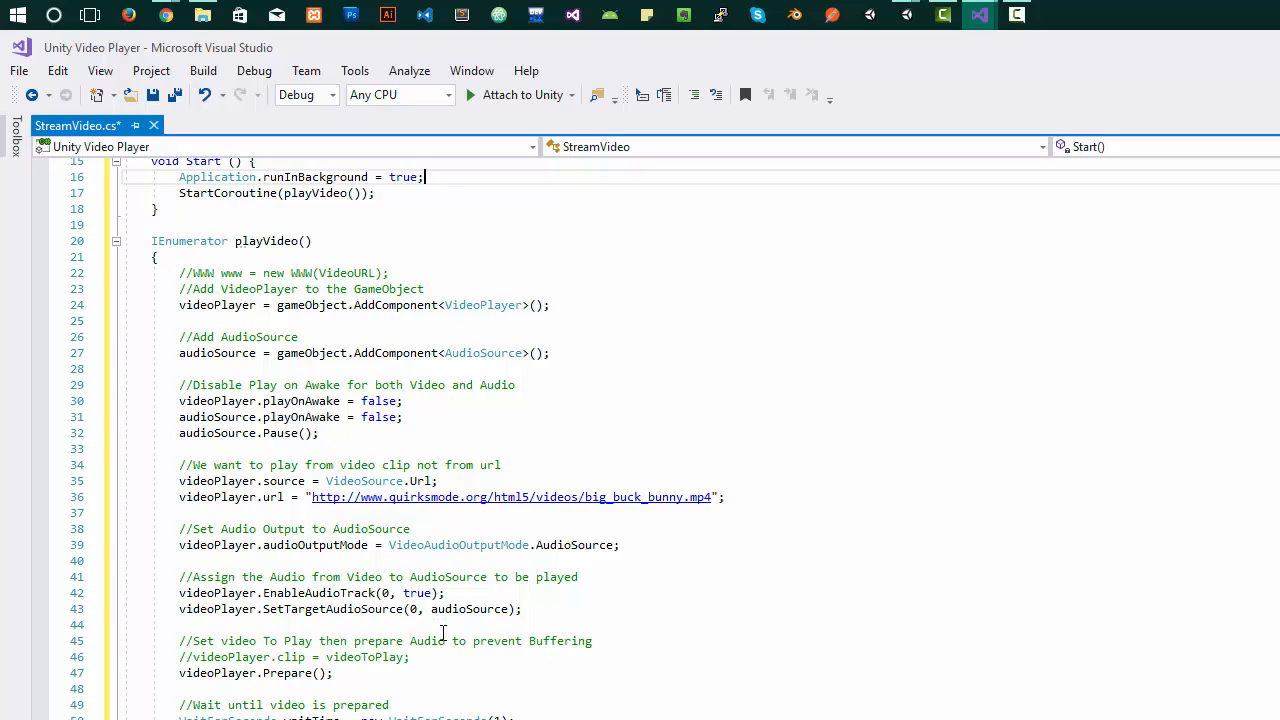
{"action": "scroll", "scroll_direction": "down", "scroll_amount": 3}
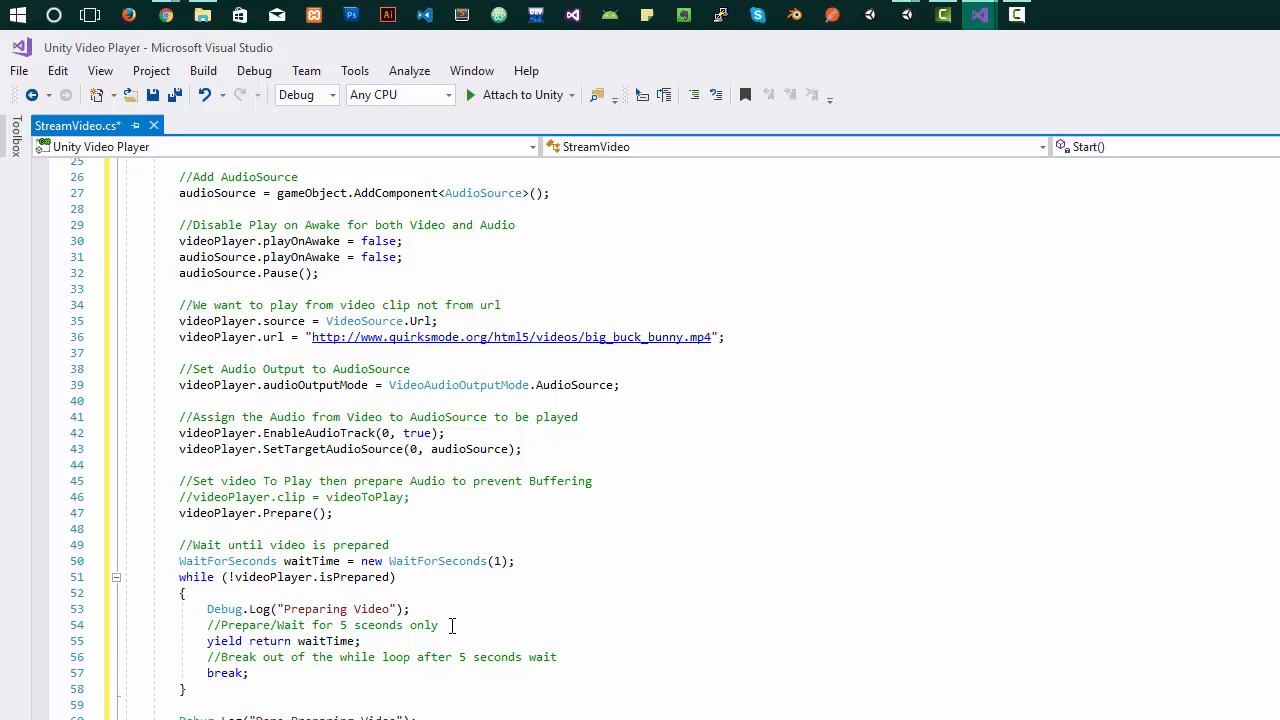
{"action": "scroll", "scroll_direction": "down", "scroll_amount": 3}
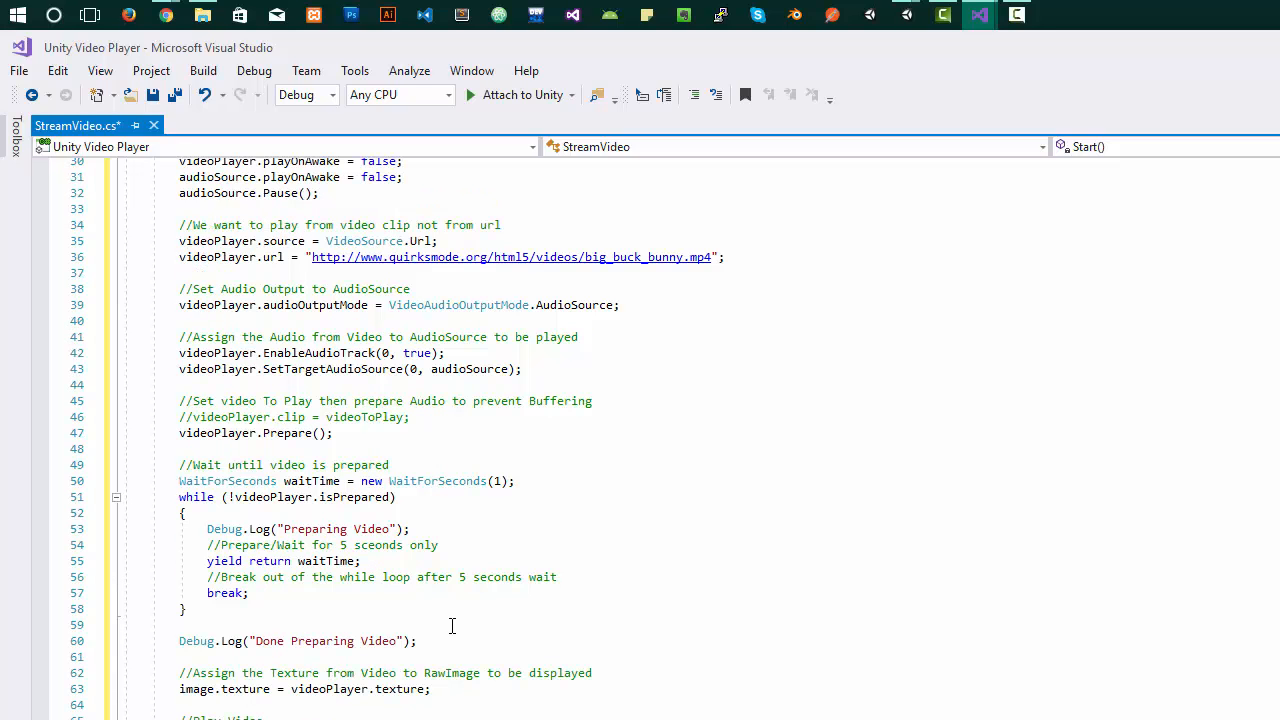
{"action": "scroll", "scroll_direction": "down", "scroll_amount": 3}
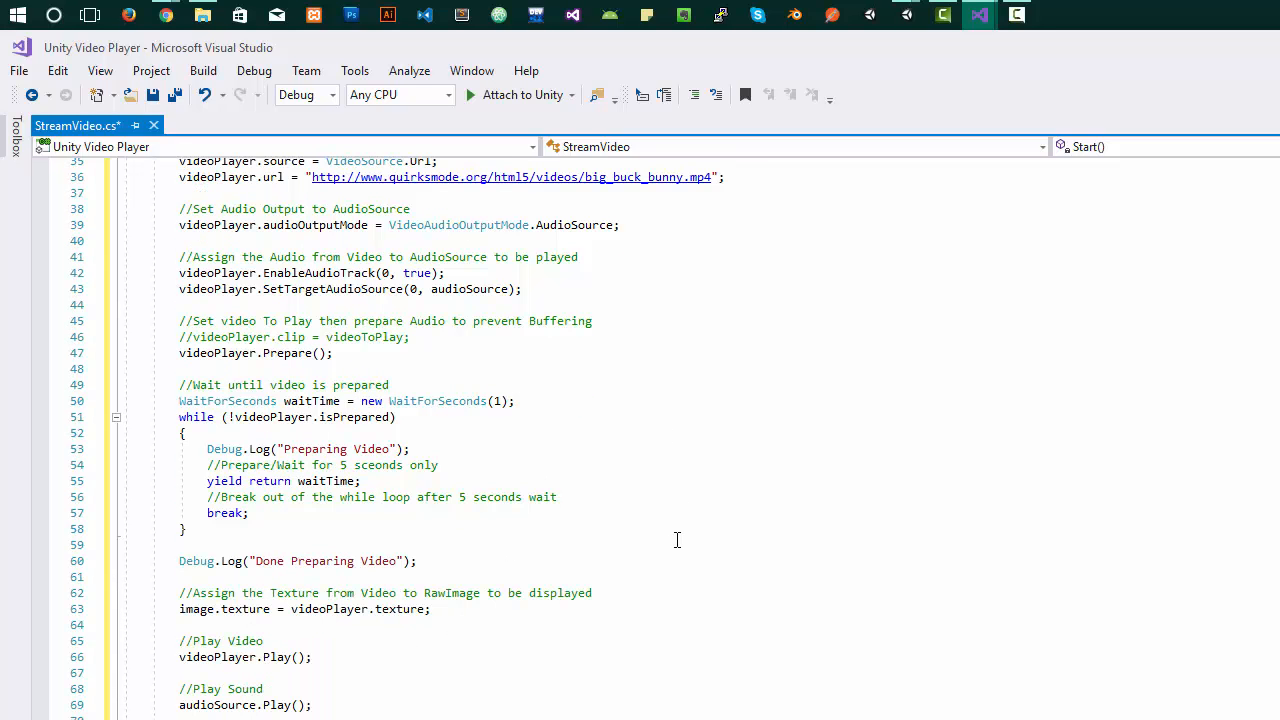
{"action": "scroll", "scroll_direction": "down", "scroll_amount": 3}
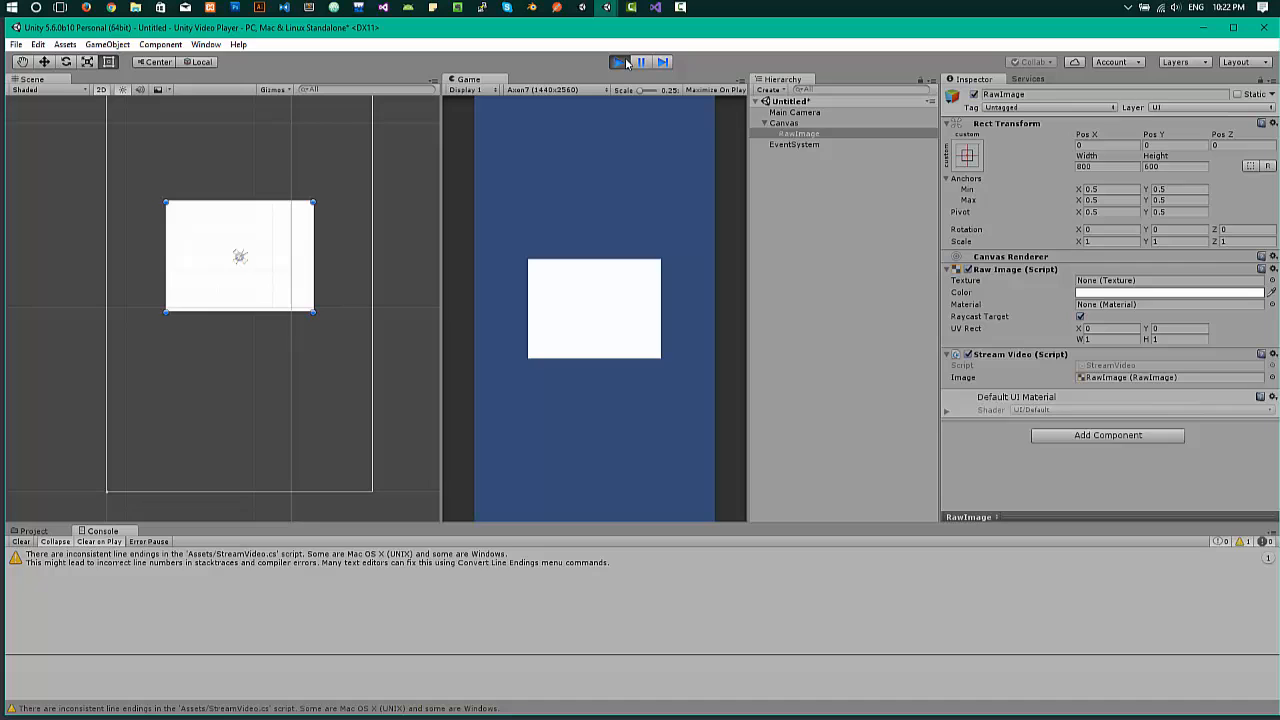
Play the scene until the console logs Video Time and Done Playing Video, then return to Visual Studio
{"action": "left_click", "coordinate": [617, 62]}
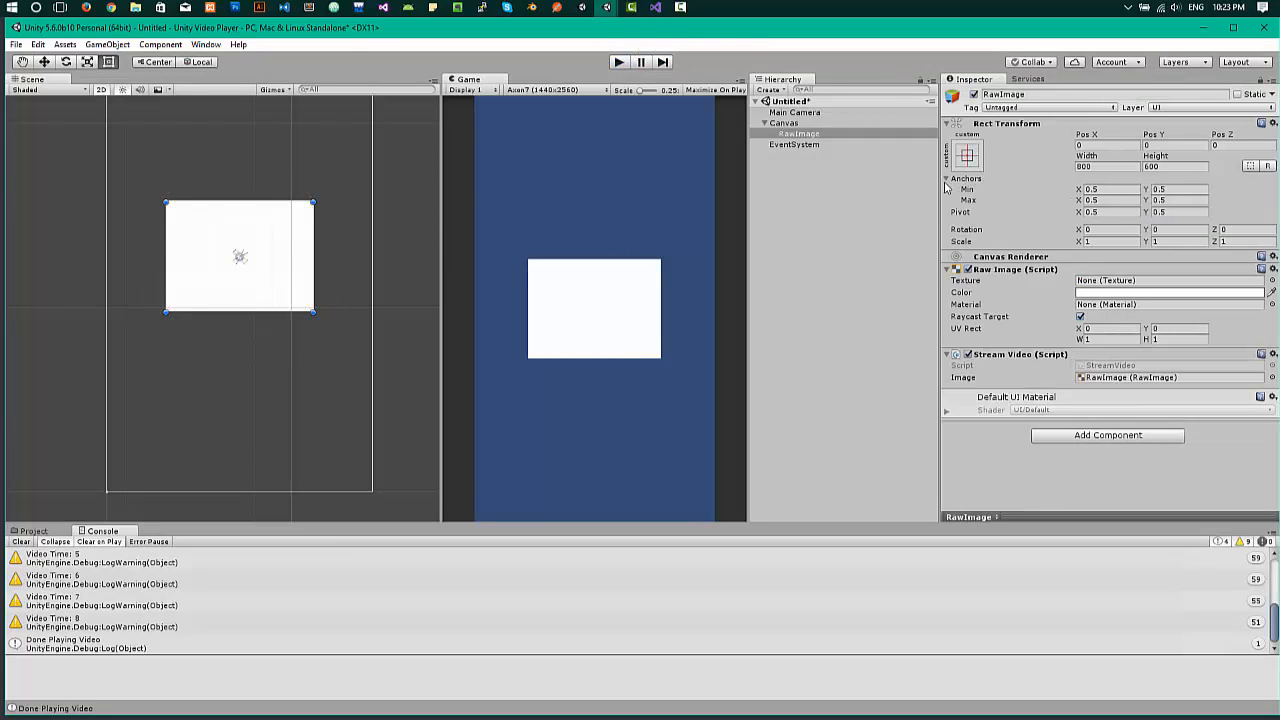
{"action": "mouse_move", "coordinate": [930, 192]}
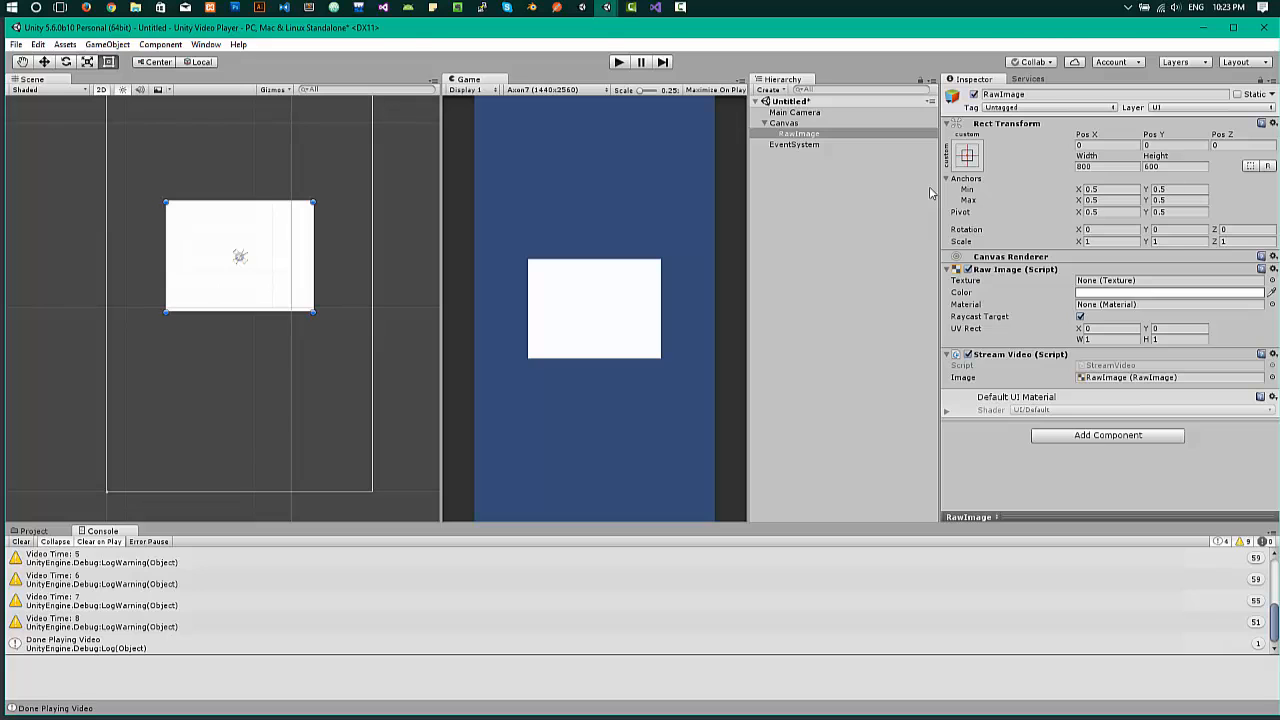
{"action": "left_click", "coordinate": [34, 531]}
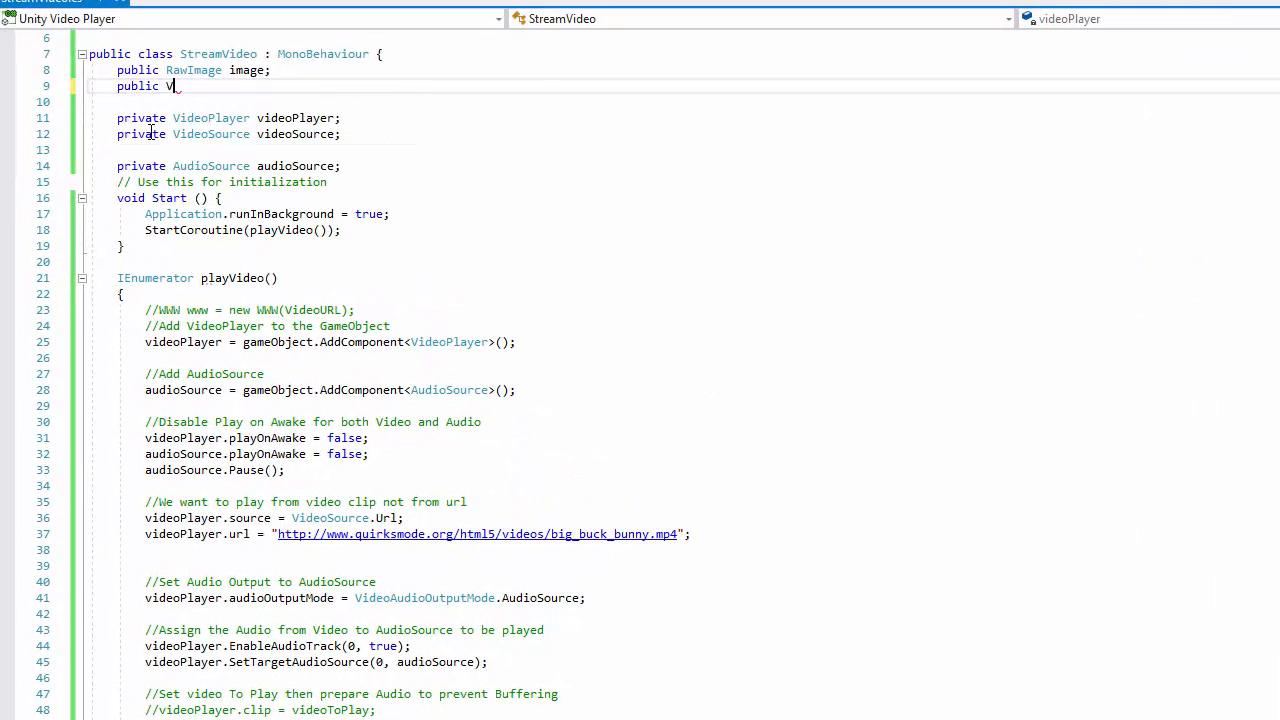
Declare 'public VideoClip videoToPlay;' and select the two URL source lines
{"action": "type", "text": "ideoClip vide"}
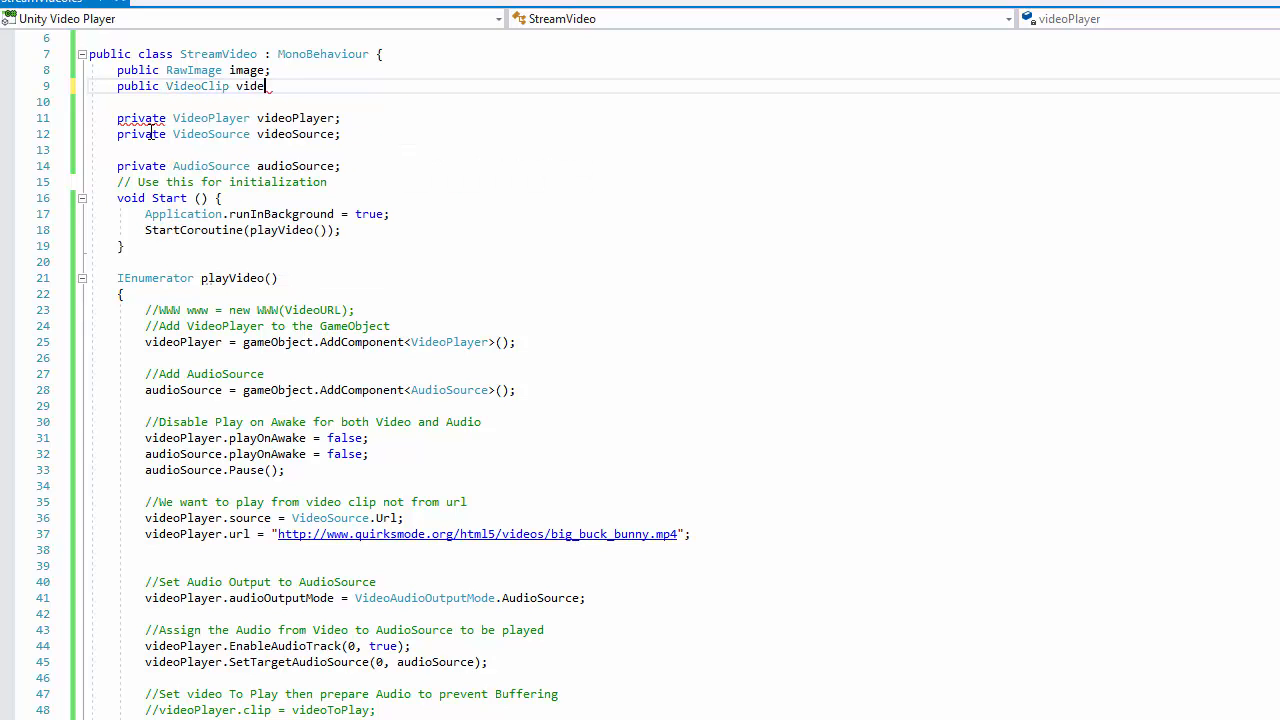
{"action": "type", "text": "oPlay"}
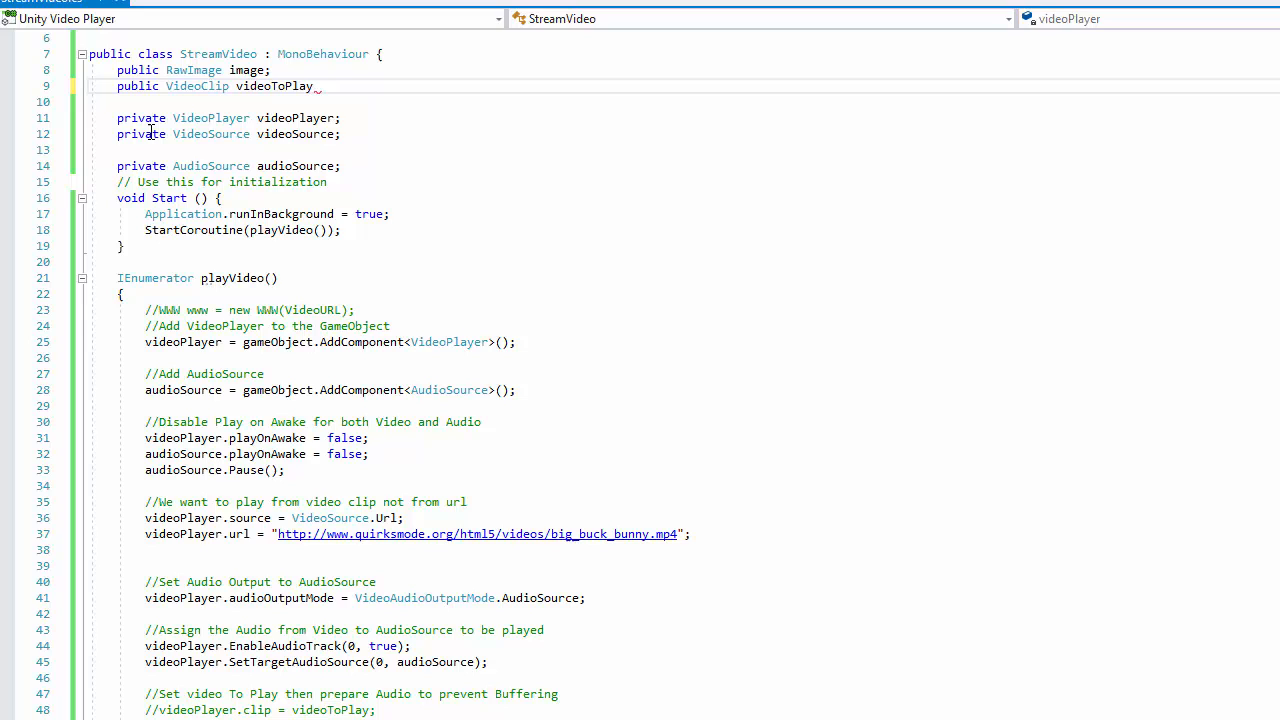
{"action": "type", "text": ";"}
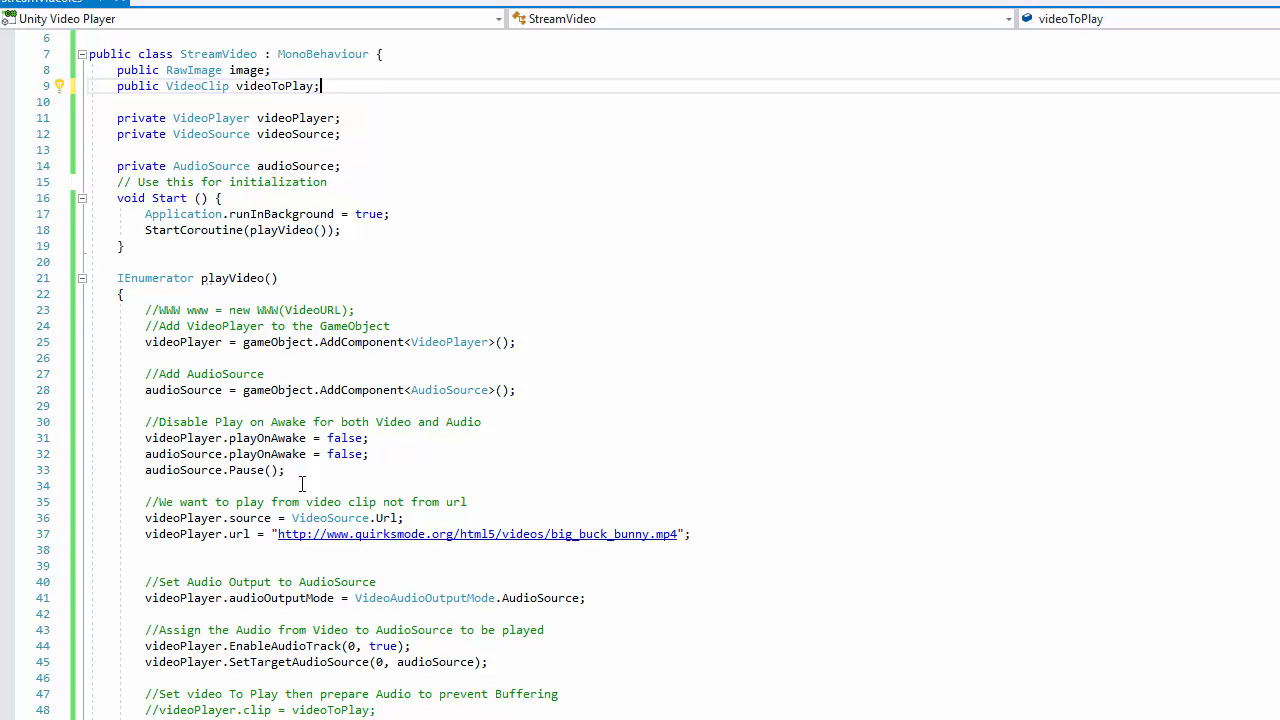
{"action": "mouse_move", "coordinate": [145, 518]}
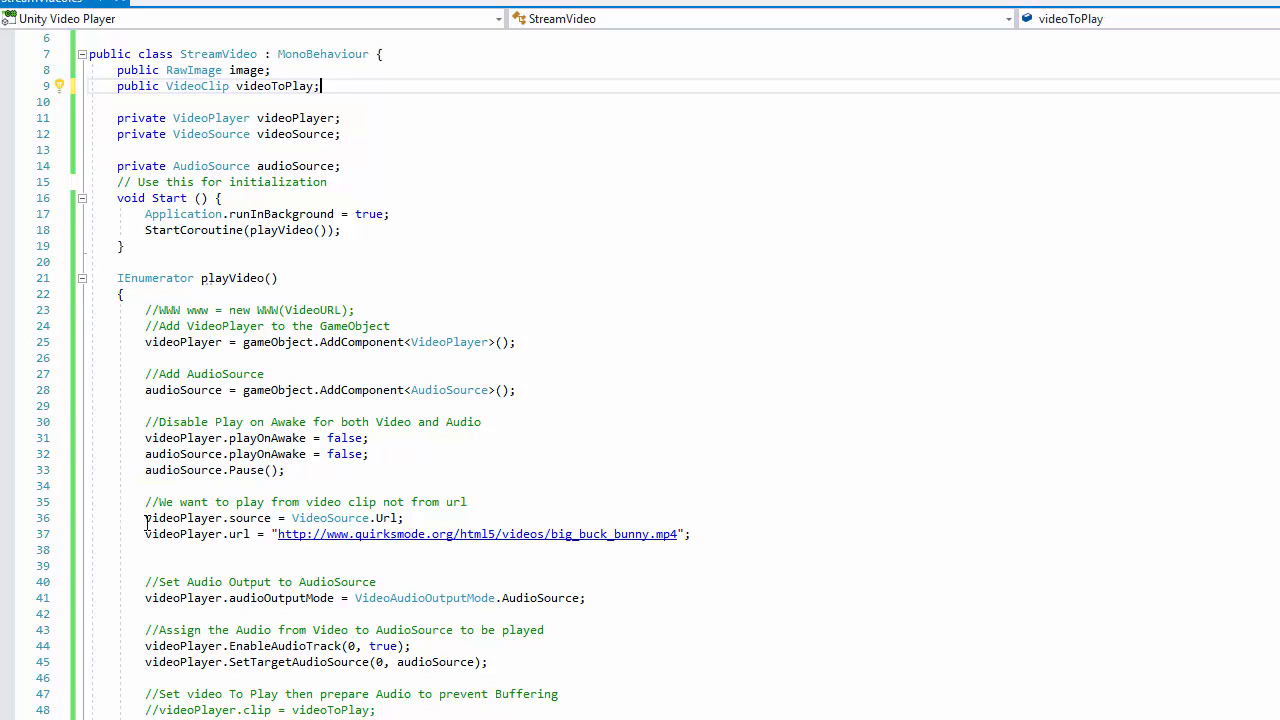
{"action": "left_click_drag", "start_coordinate": [145, 517], "coordinate": [692, 533]}
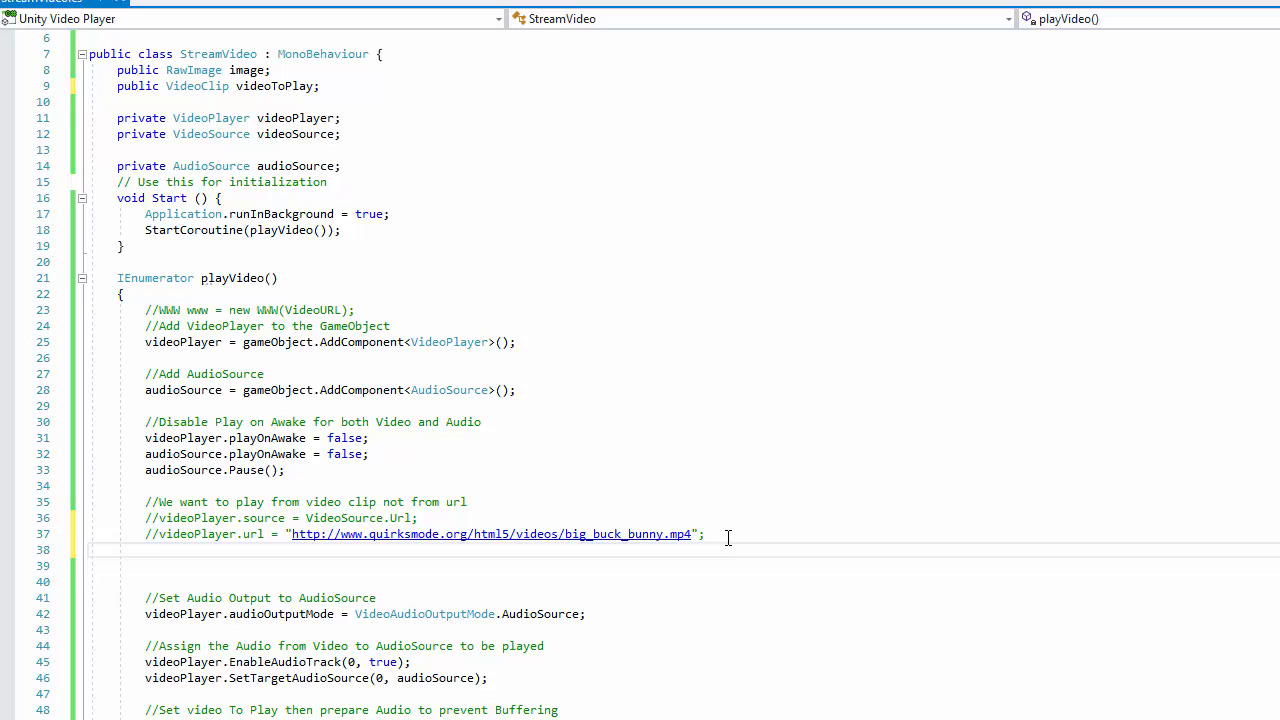
Write 'videoPlayer.source = VideoSource.' toward a VideoClip source in the StreamVideo script
{"action": "type", "text": "videoPlayer."}
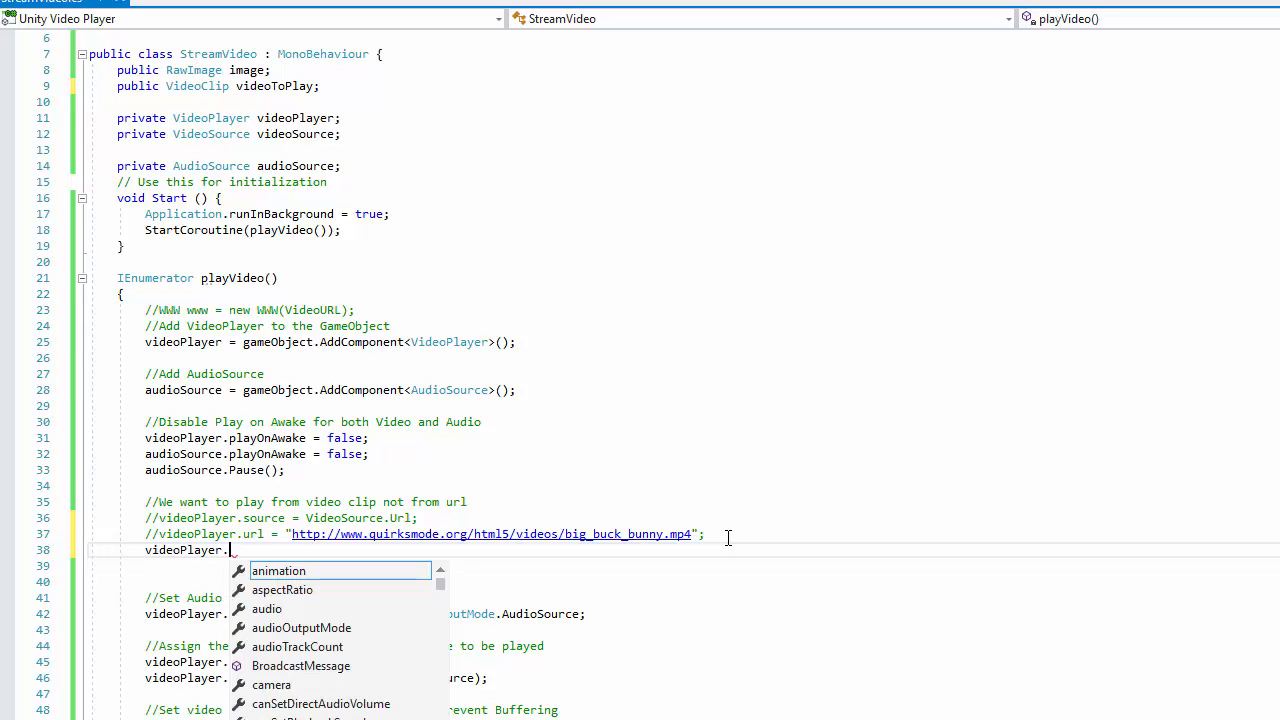
{"action": "type", "text": "source"}
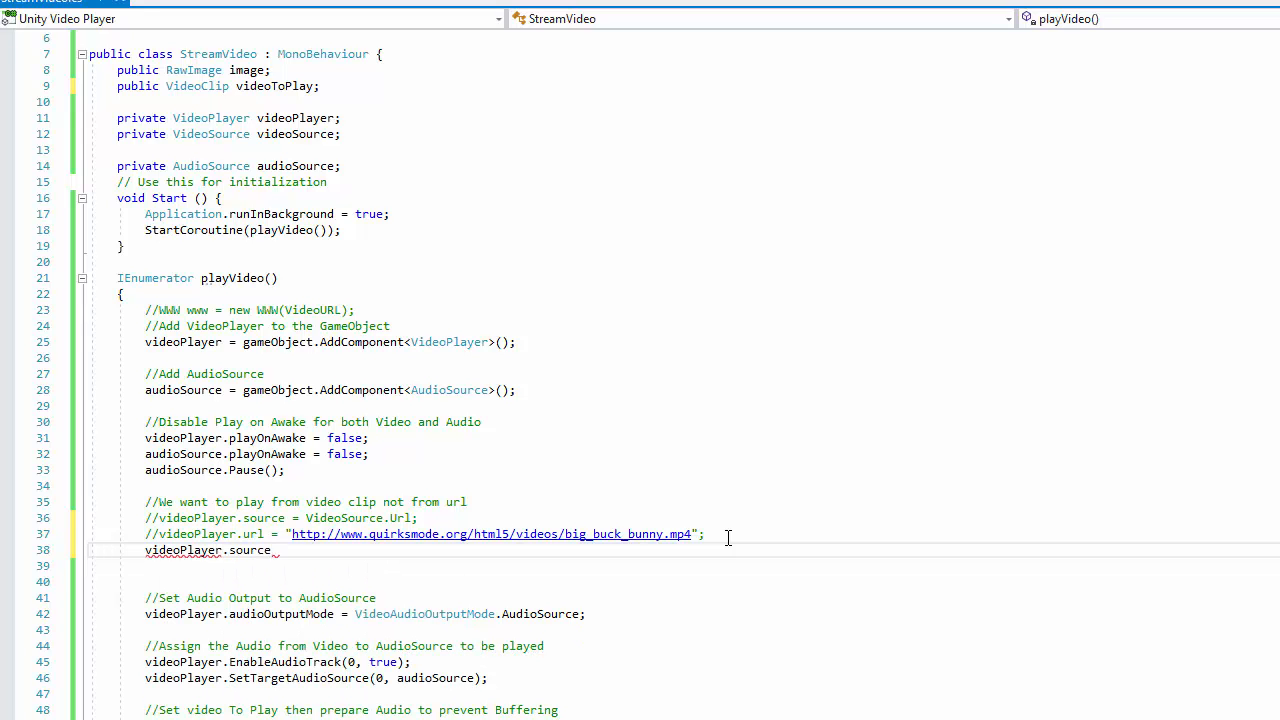
{"action": "type", "text": "="}
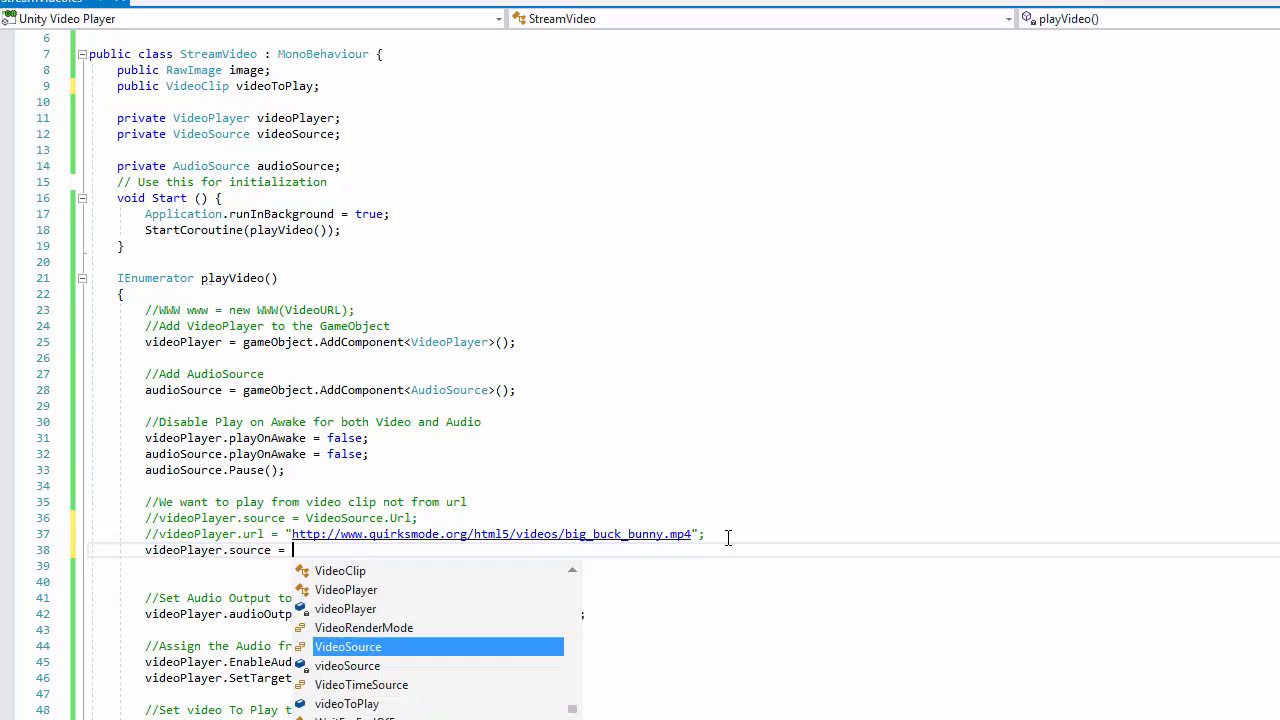
{"action": "type", "text": "VideoSource.VideoClip;"}
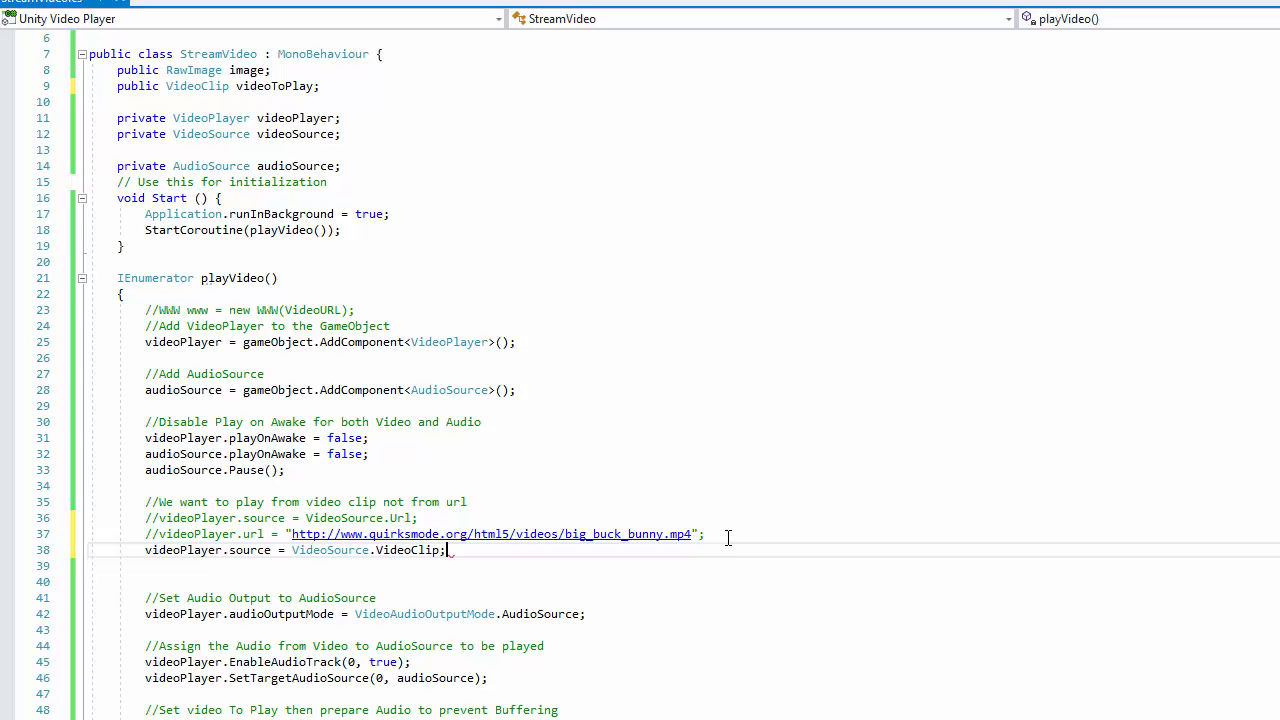
{"action": "scroll", "scroll_direction": "down", "scroll_amount": 3}
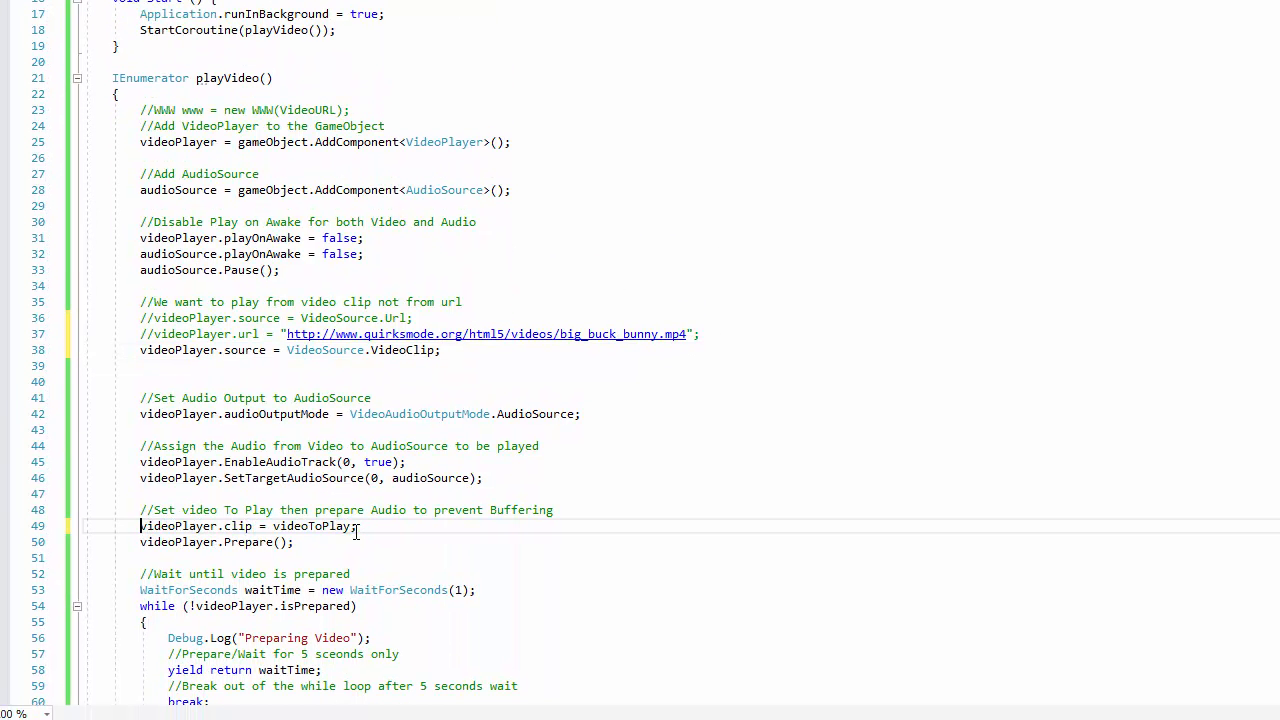
{"action": "scroll", "scroll_direction": "down", "scroll_amount": 3}
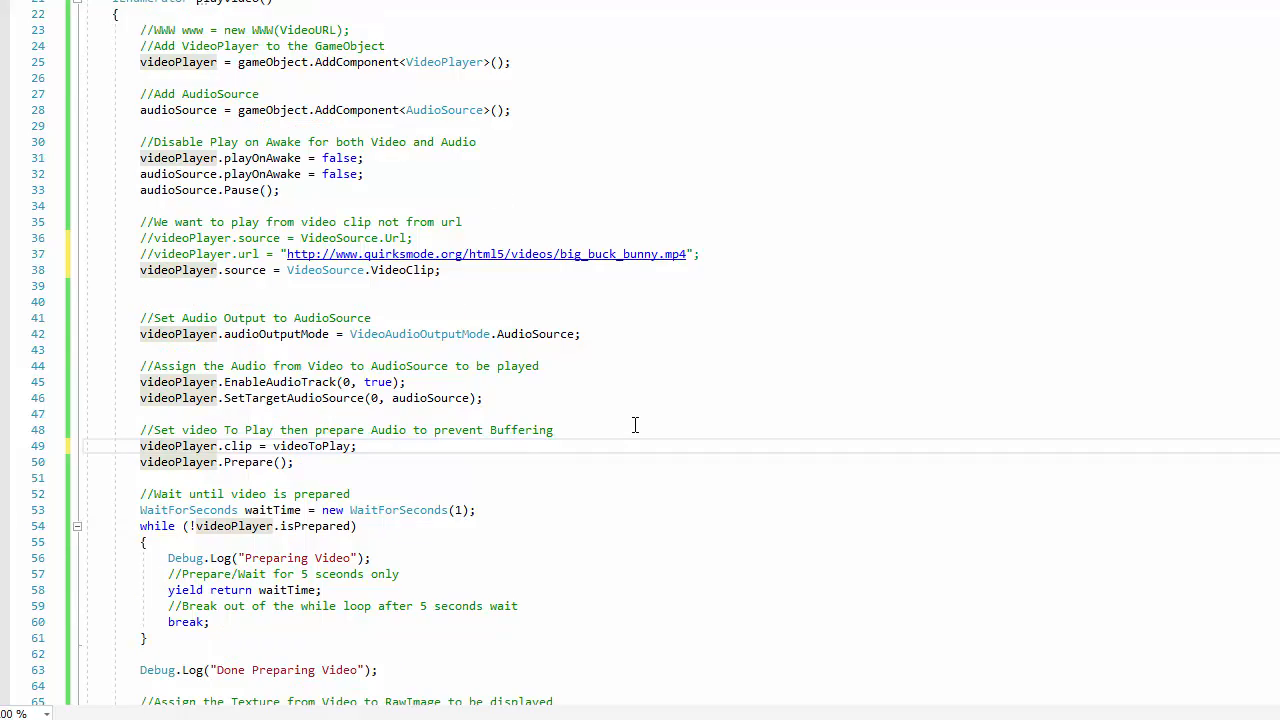
{"action": "scroll", "scroll_direction": "down", "scroll_amount": 3}
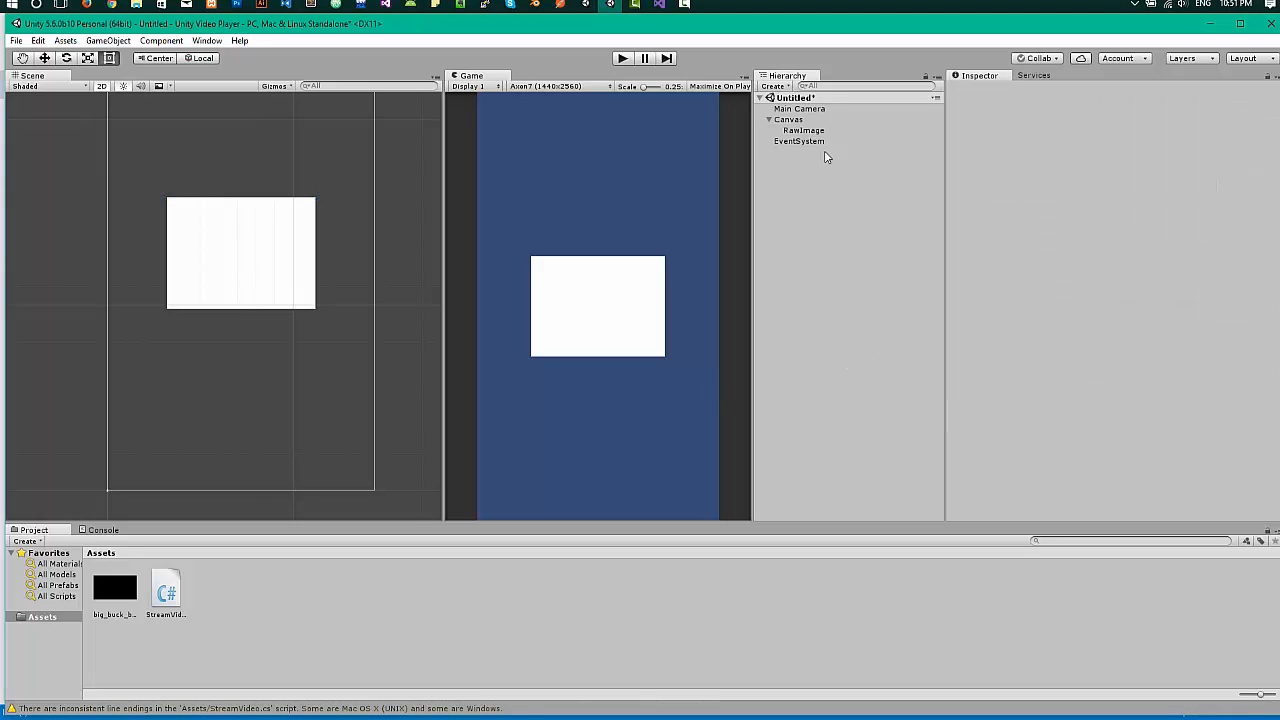
Select the RawImage in the Hierarchy to show its Stream Video component
{"action": "left_click", "coordinate": [802, 130]}
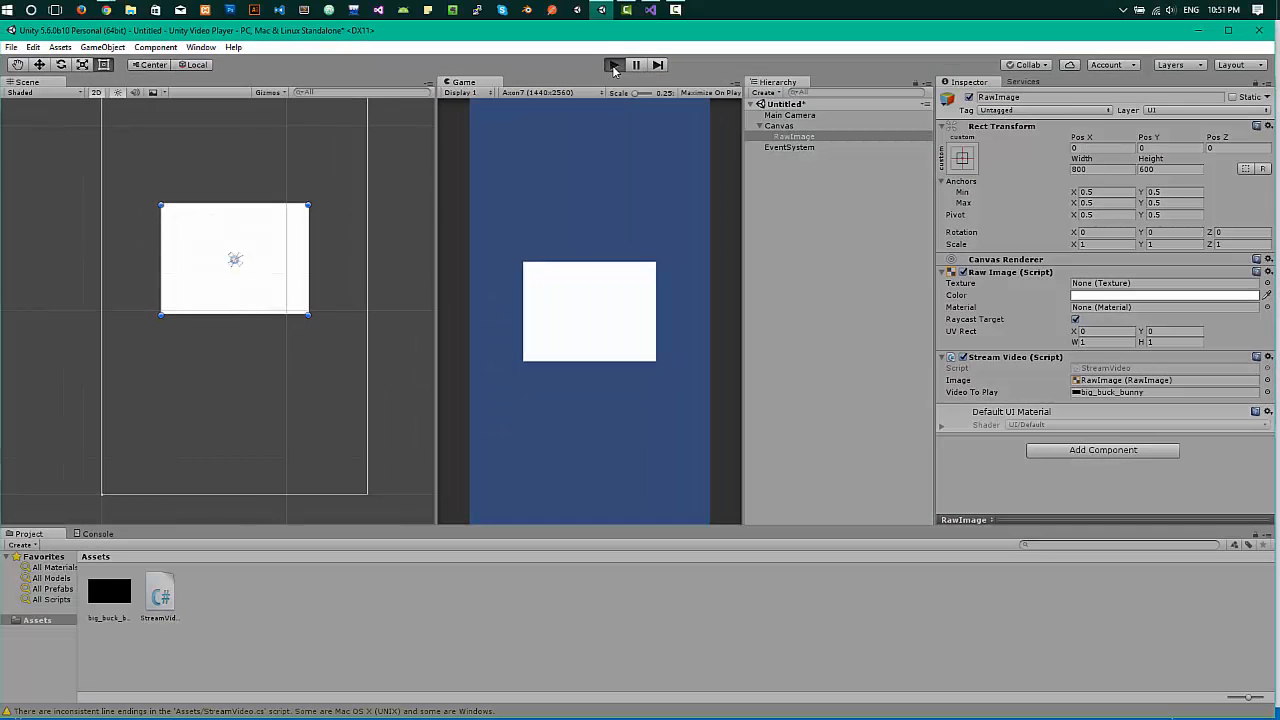
Play the scene and watch big_buck_bunny show clouds and trees on the RawImage
{"action": "left_click", "coordinate": [614, 65]}
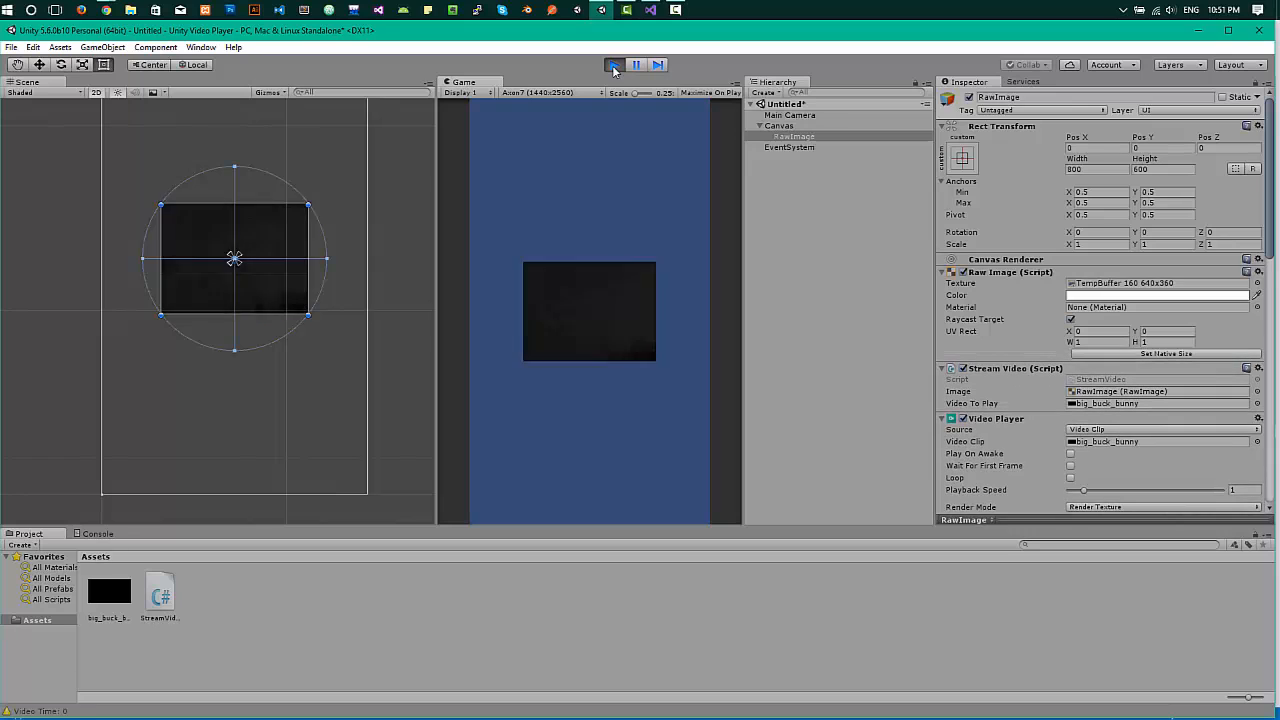
{"action": "left_click", "coordinate": [613, 64]}
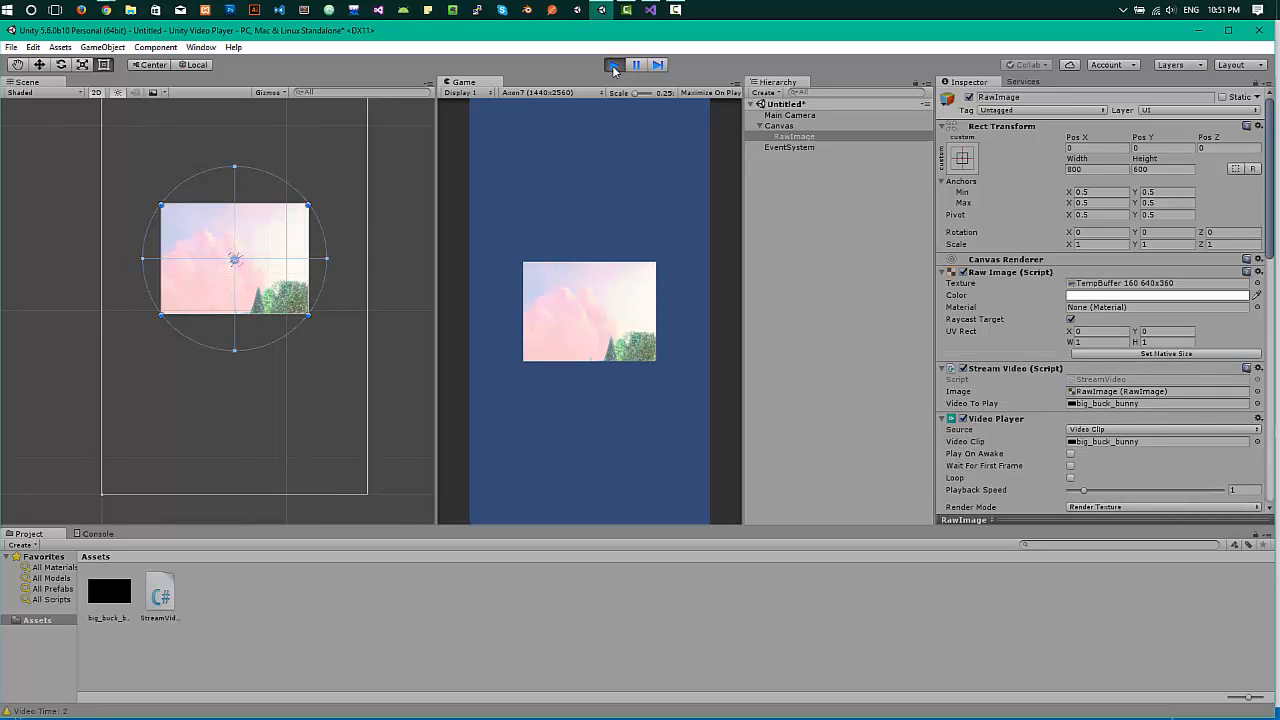